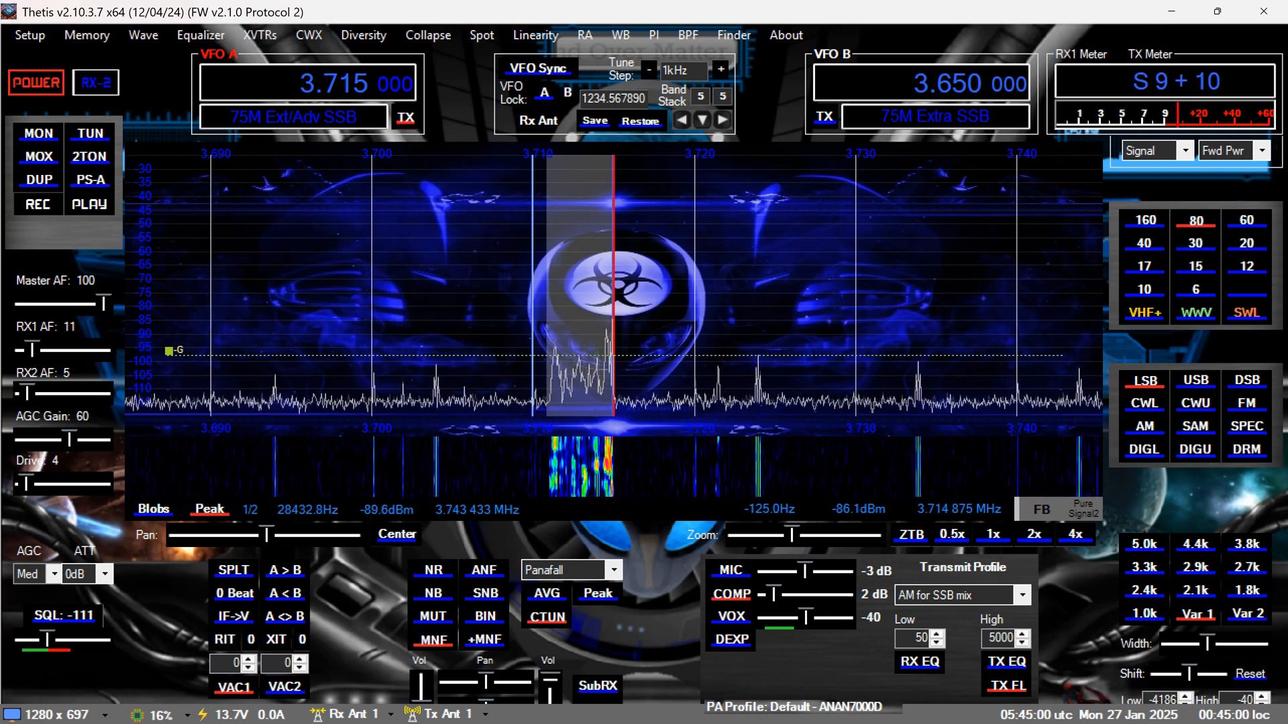
mouse_move(1143, 220)
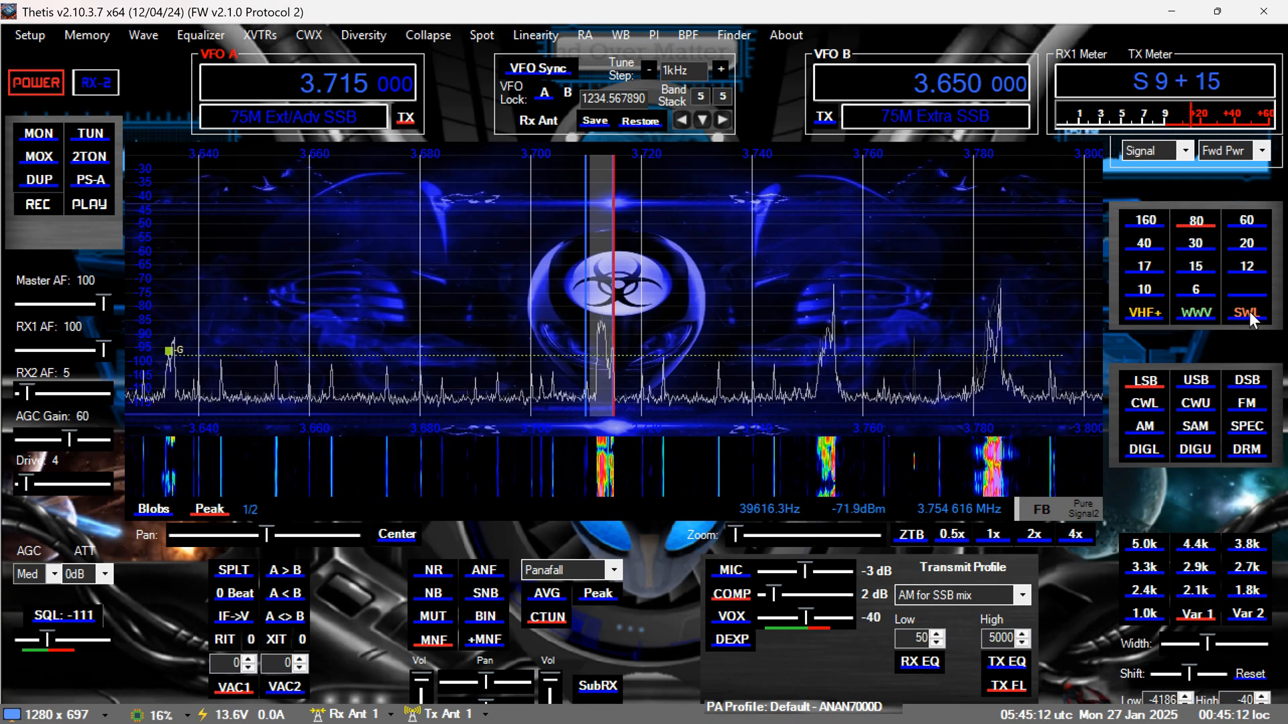
Select the SWL band set and tune to the L/MW AM broadcast band near 970 kHz
left_click(1246, 311)
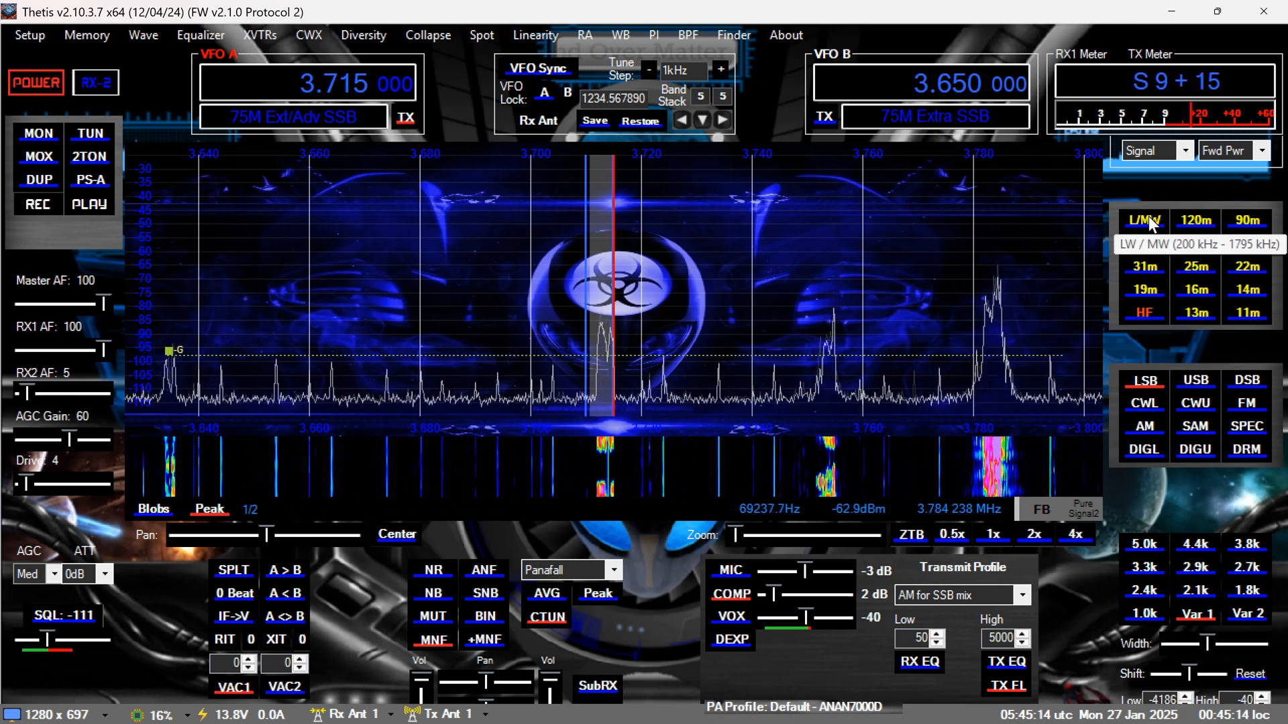
left_click(1141, 220)
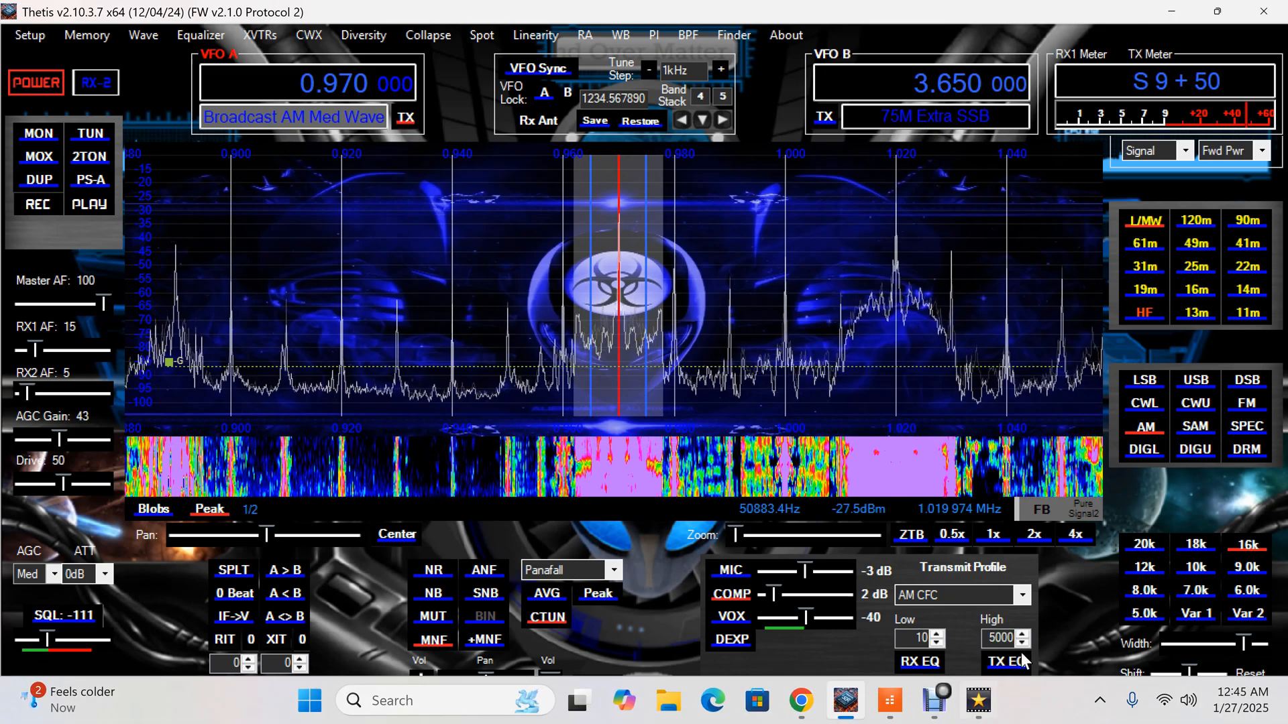
mouse_move(1080, 666)
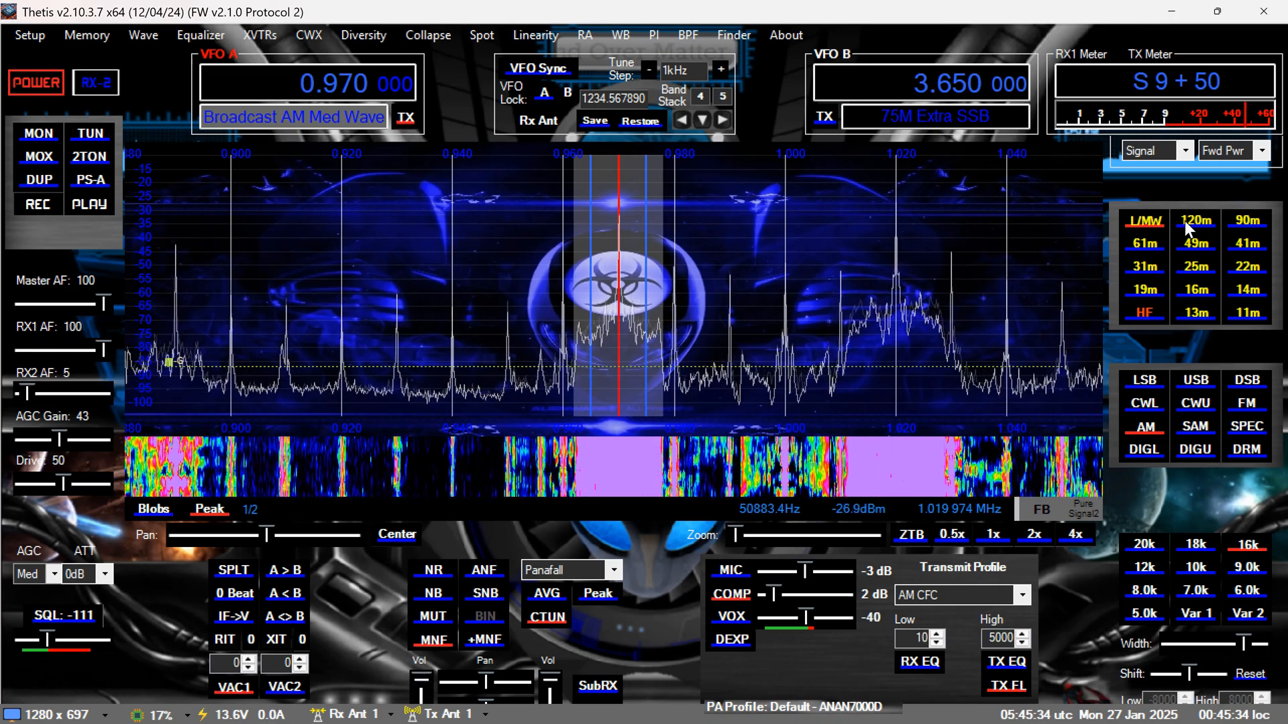
Tune through the 120m, 90m and 49m bands, landing on 41m at 7.390 MHz AM
left_click(1195, 220)
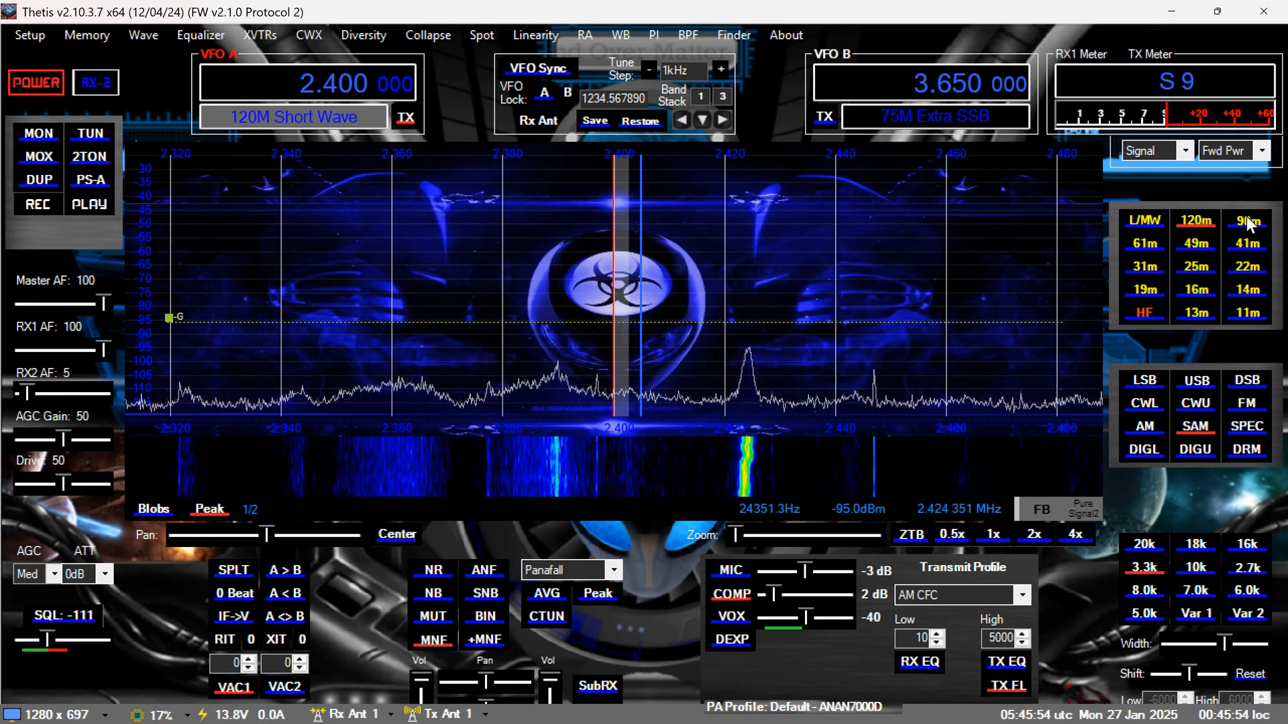
left_click(1245, 220)
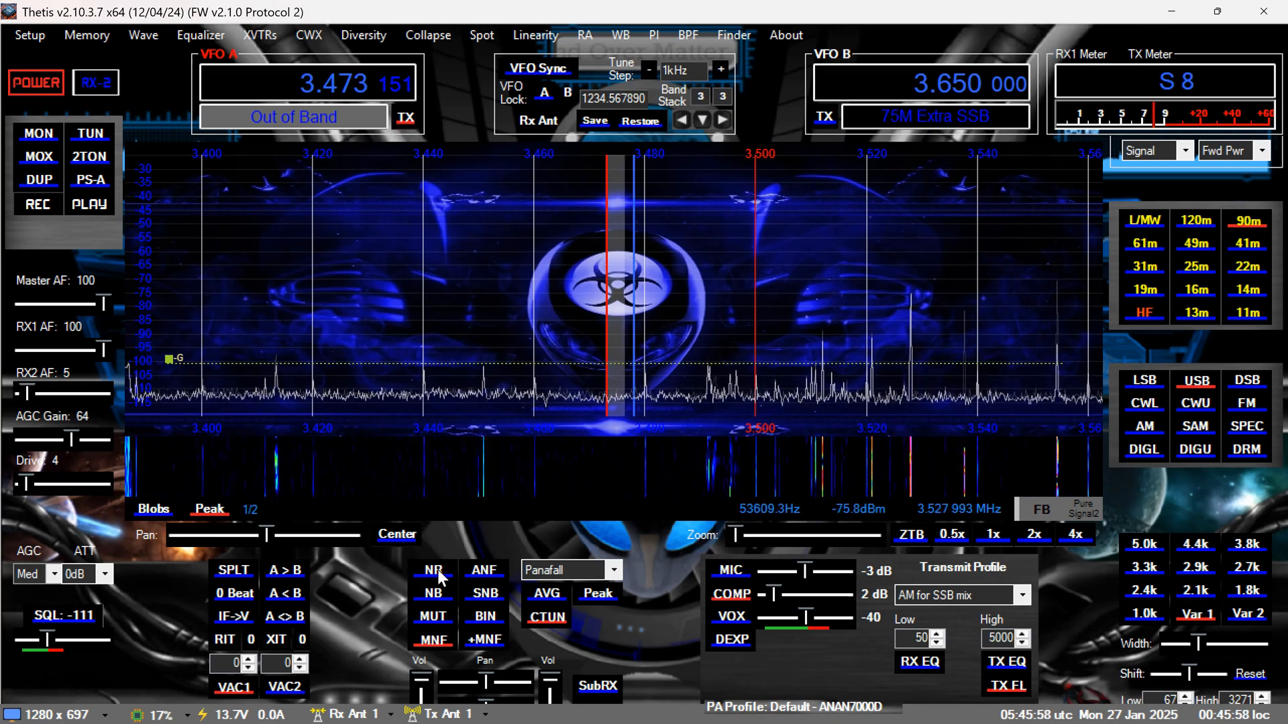
mouse_move(433, 593)
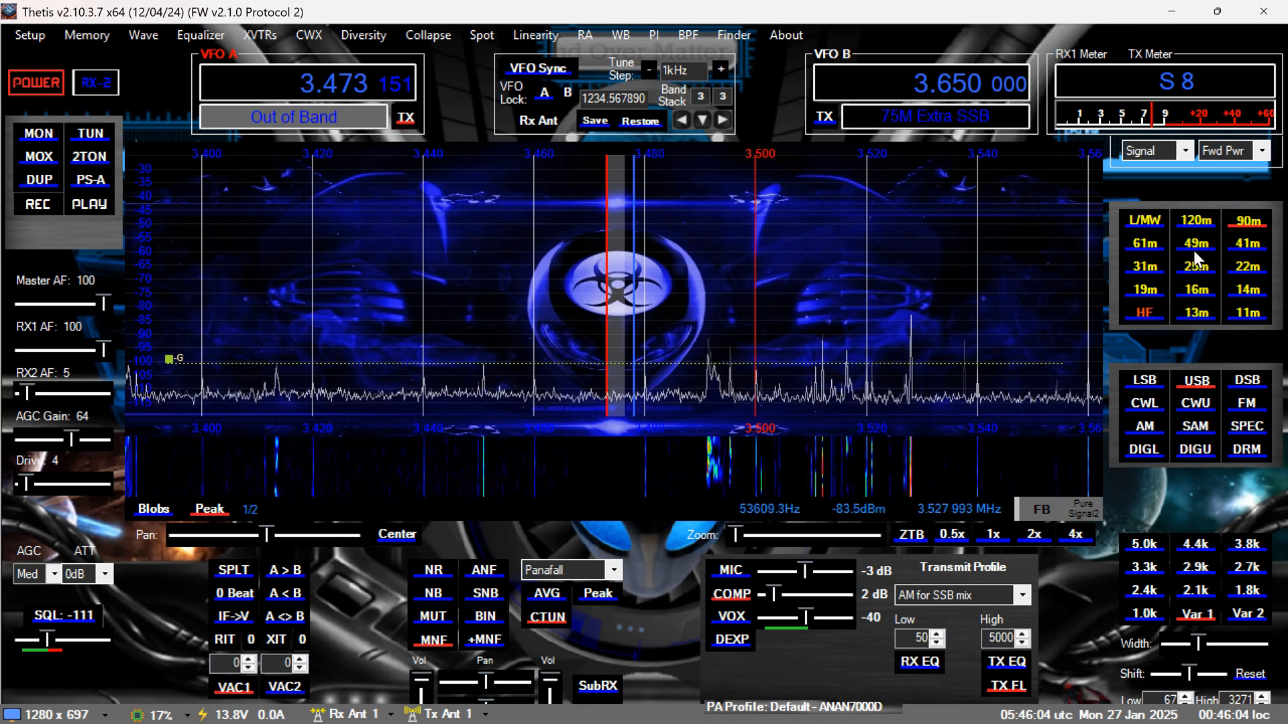
left_click(1143, 243)
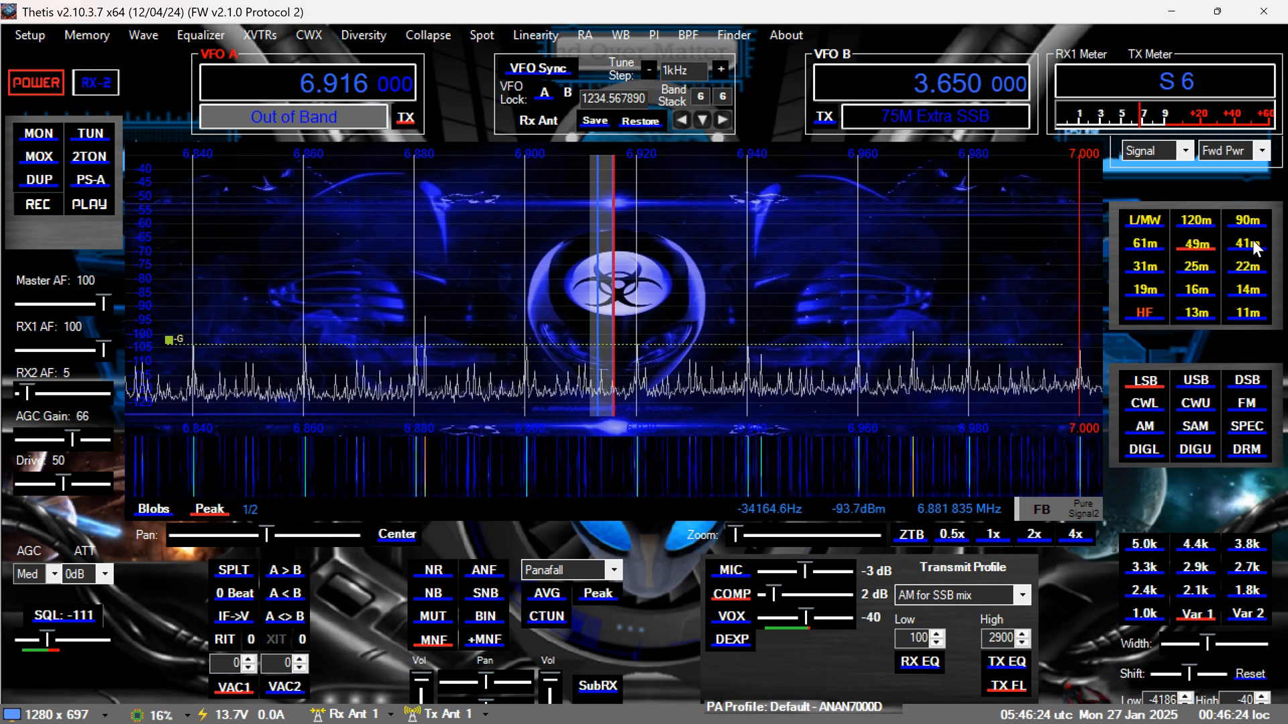
left_click(1245, 243)
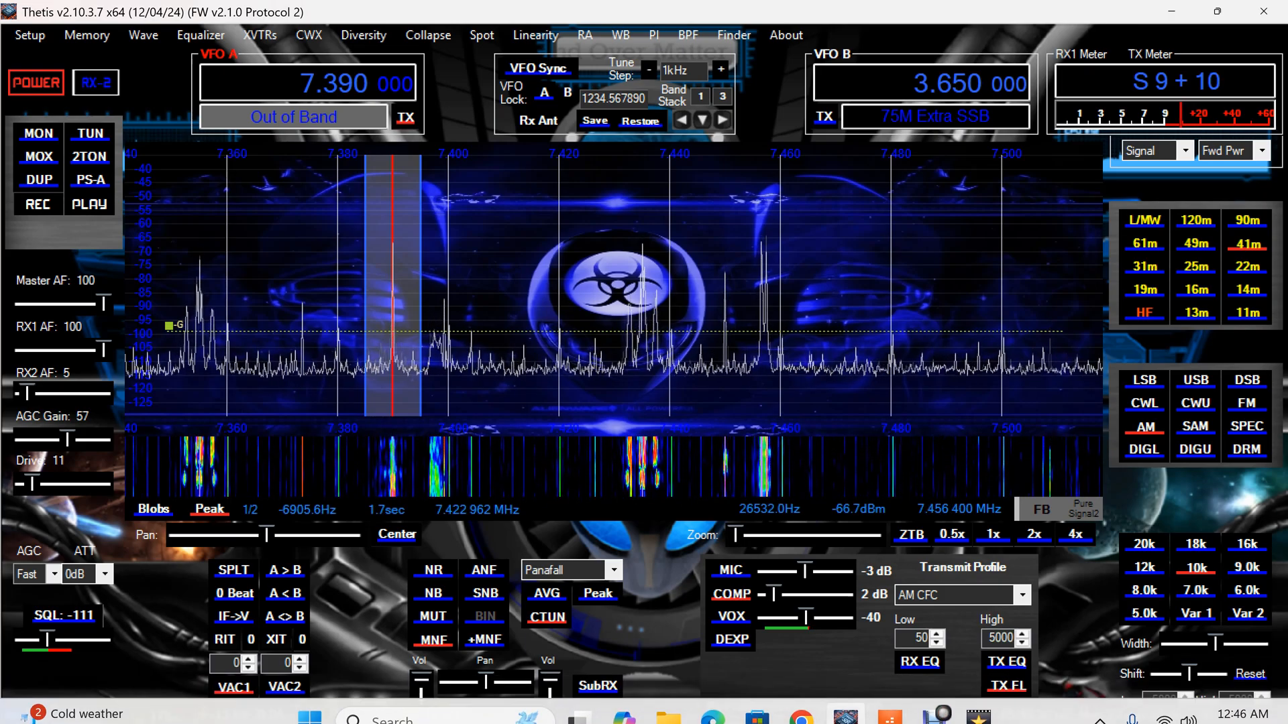
mouse_move(889, 701)
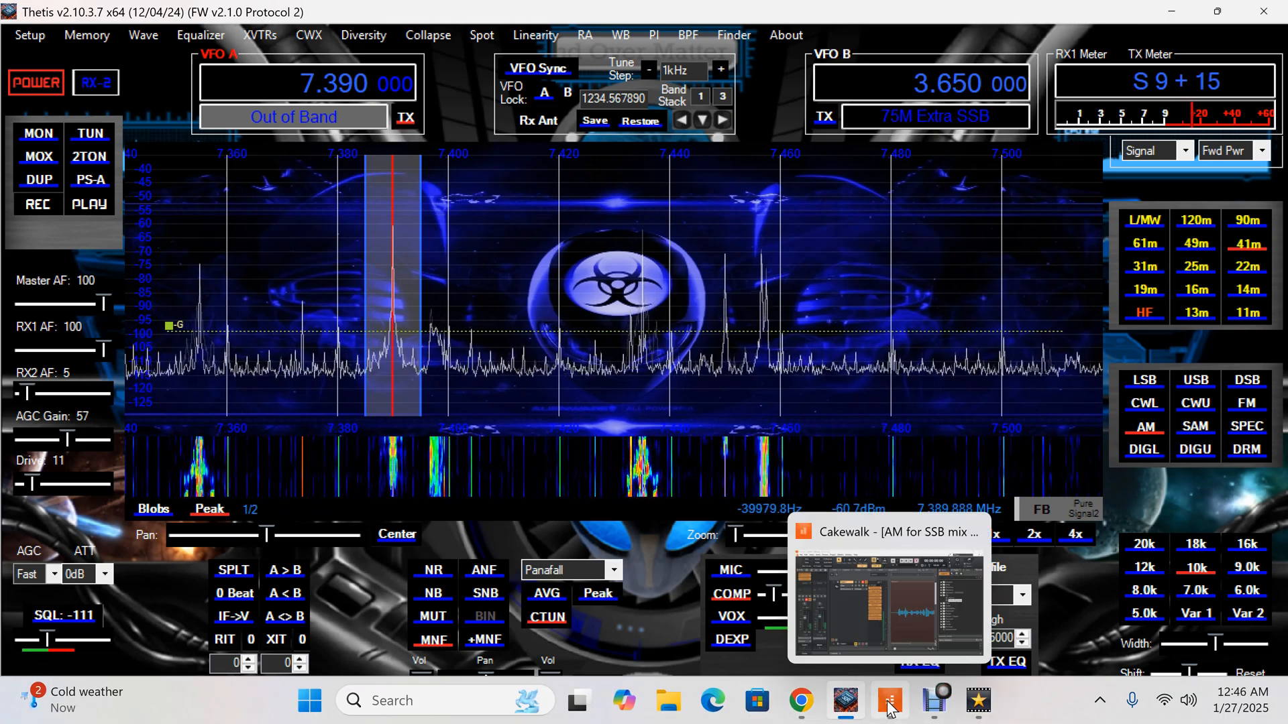
Bring up the short-wave.info 7390 kHz station list and scroll through its results
left_click(799, 701)
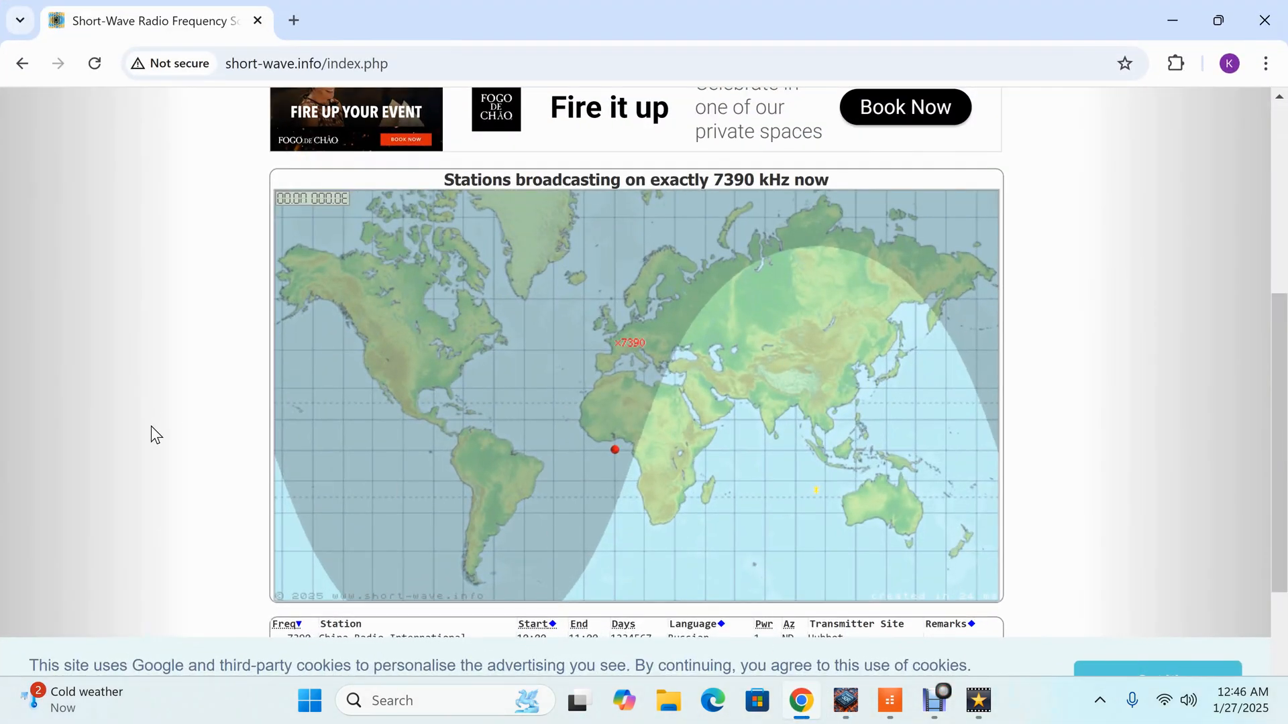
scroll("up", 3)
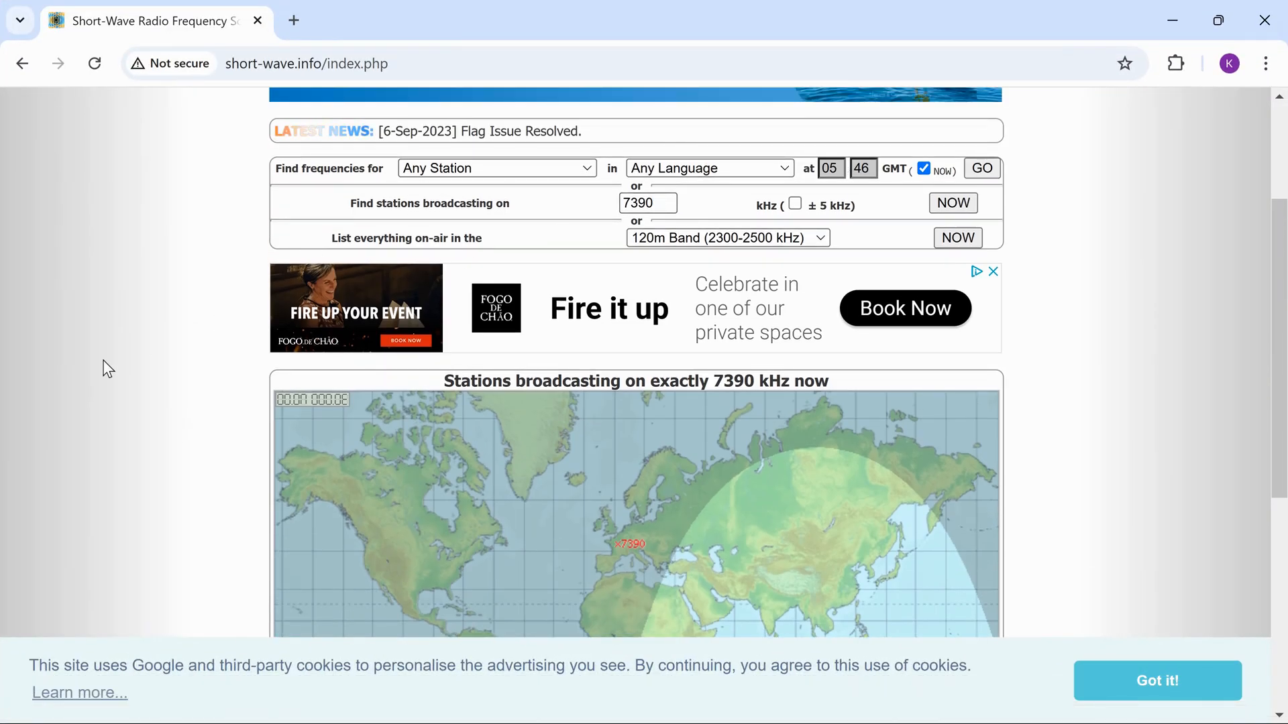
scroll("down", 3)
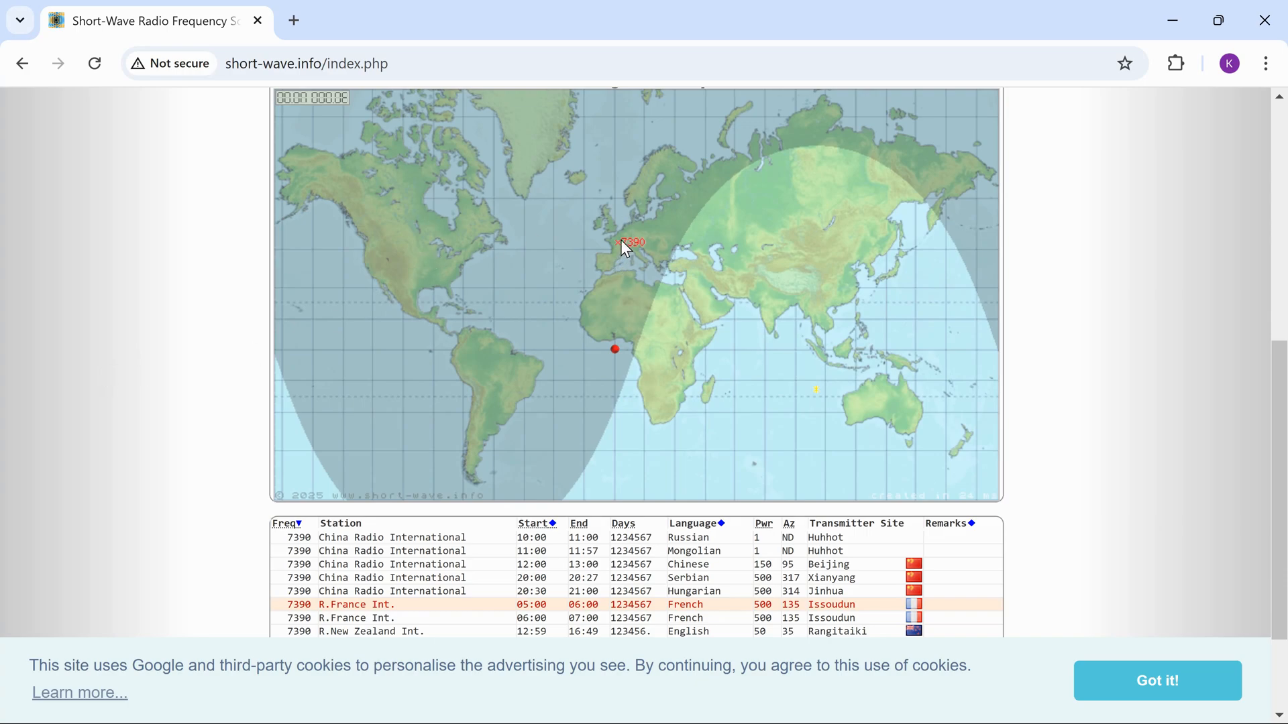
mouse_move(825, 592)
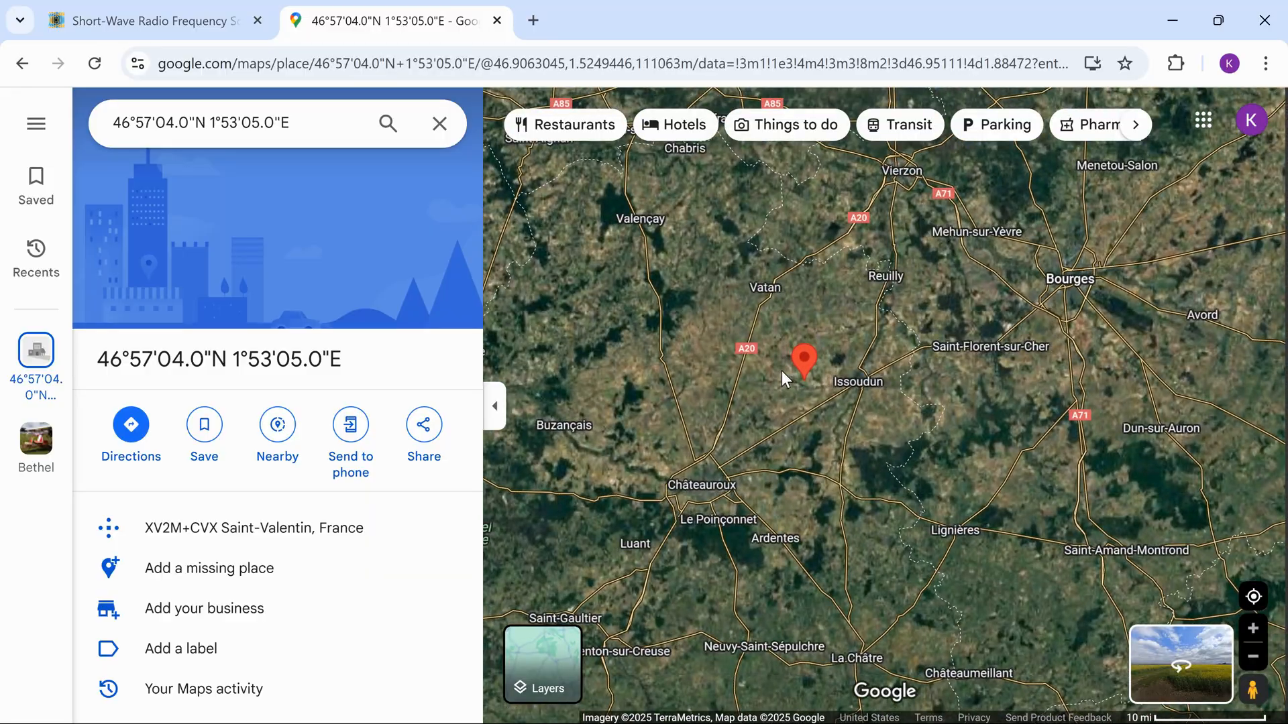
Zoom into the pinned transmitter site and enter Street View beside the antenna tower
scroll("down", 3)
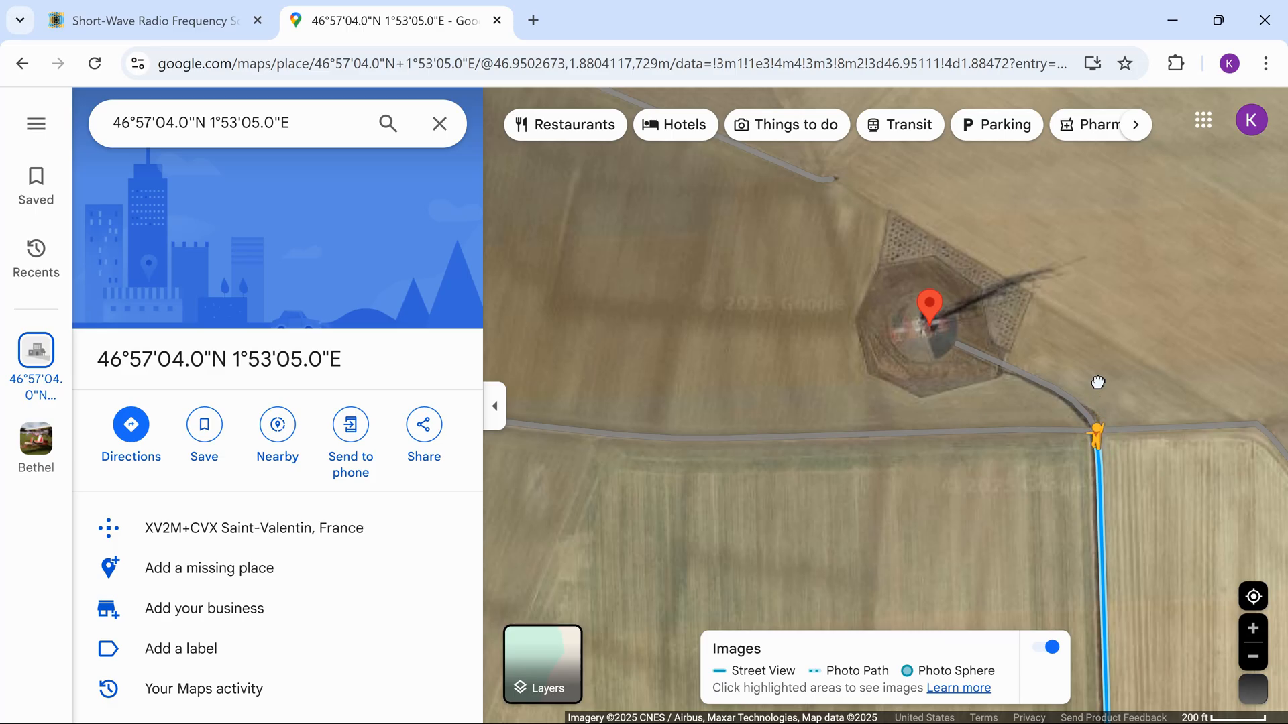
left_click(1096, 431)
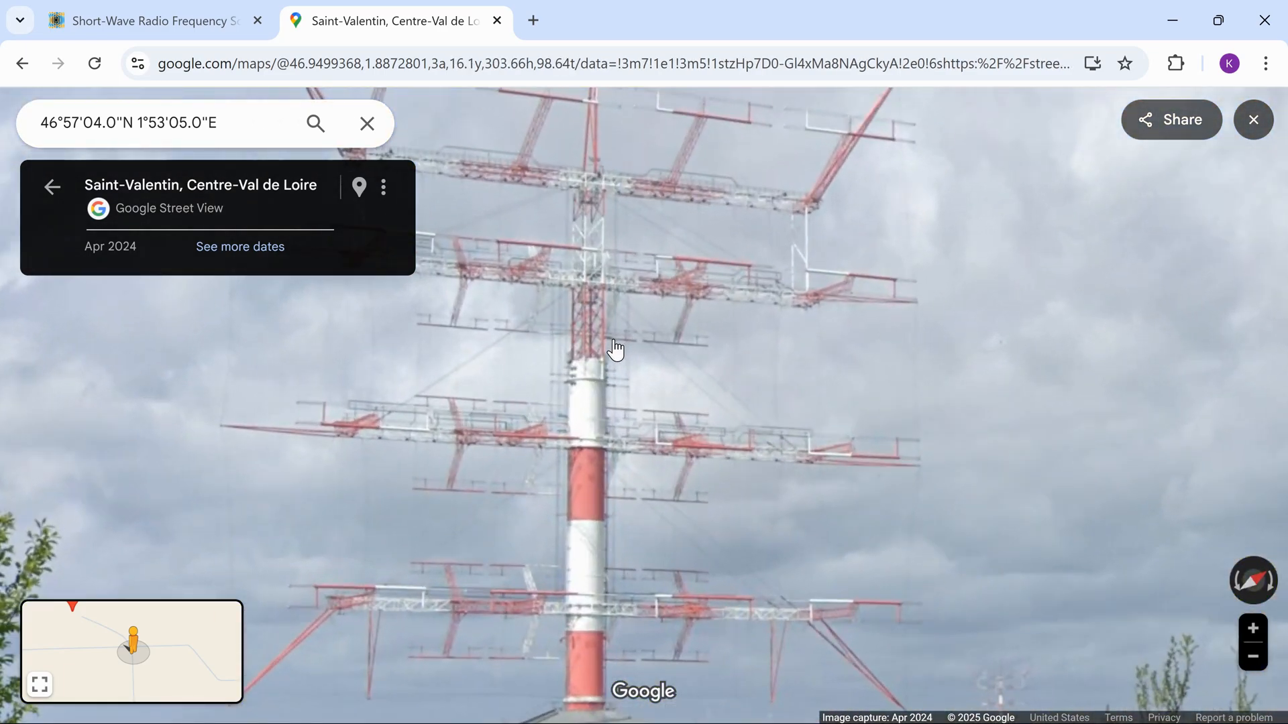
Advance along the farm track to the fenced antenna compound, then return to the Thetis window
scroll("down", 3)
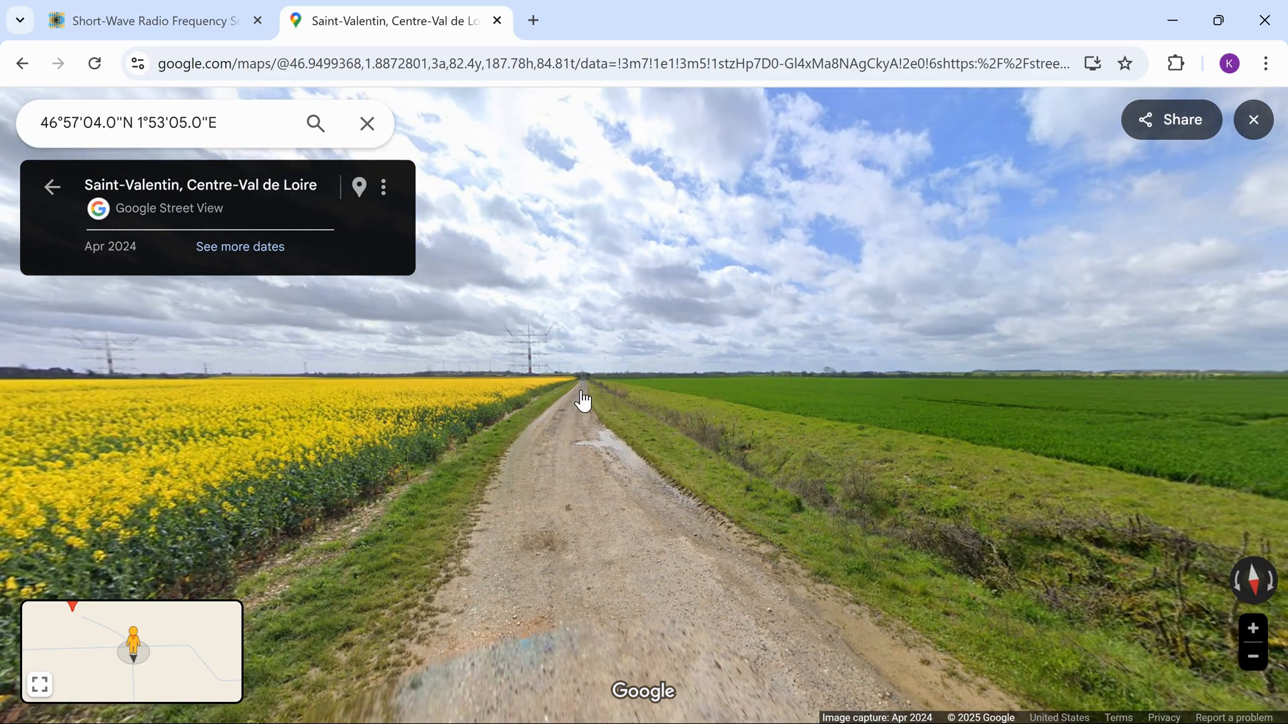
left_click(581, 400)
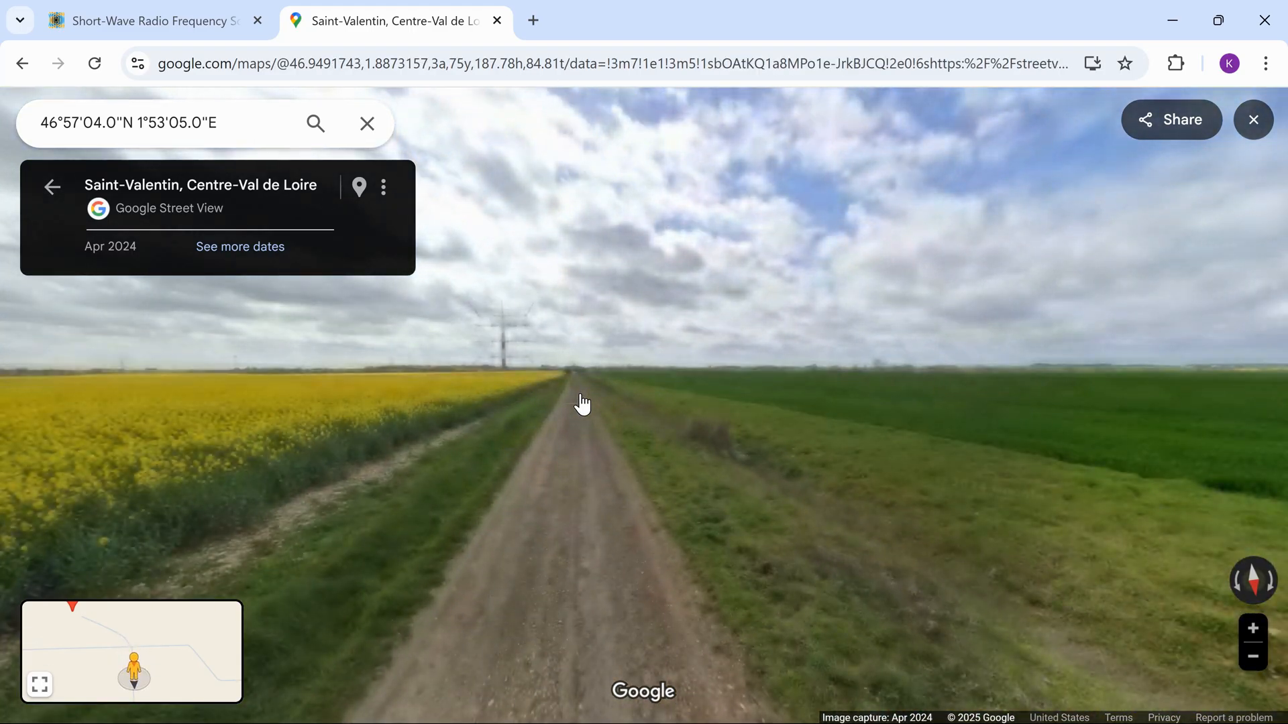
left_click(582, 404)
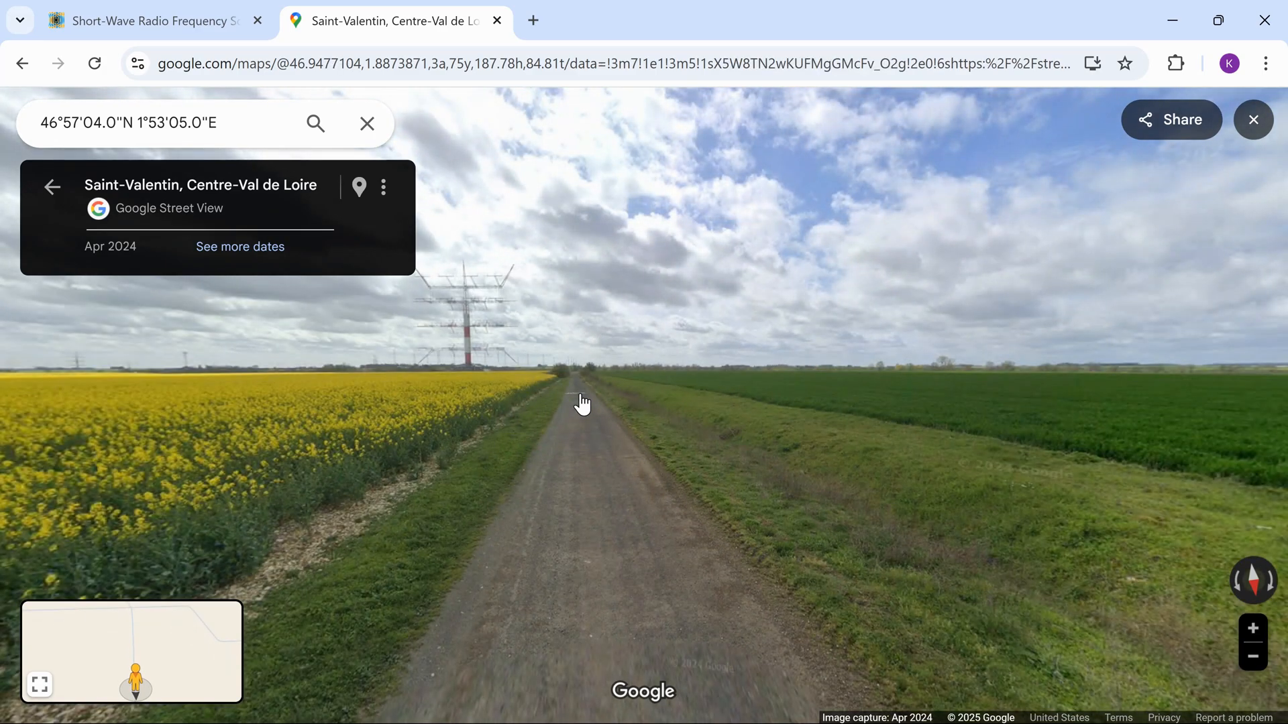
left_click(582, 402)
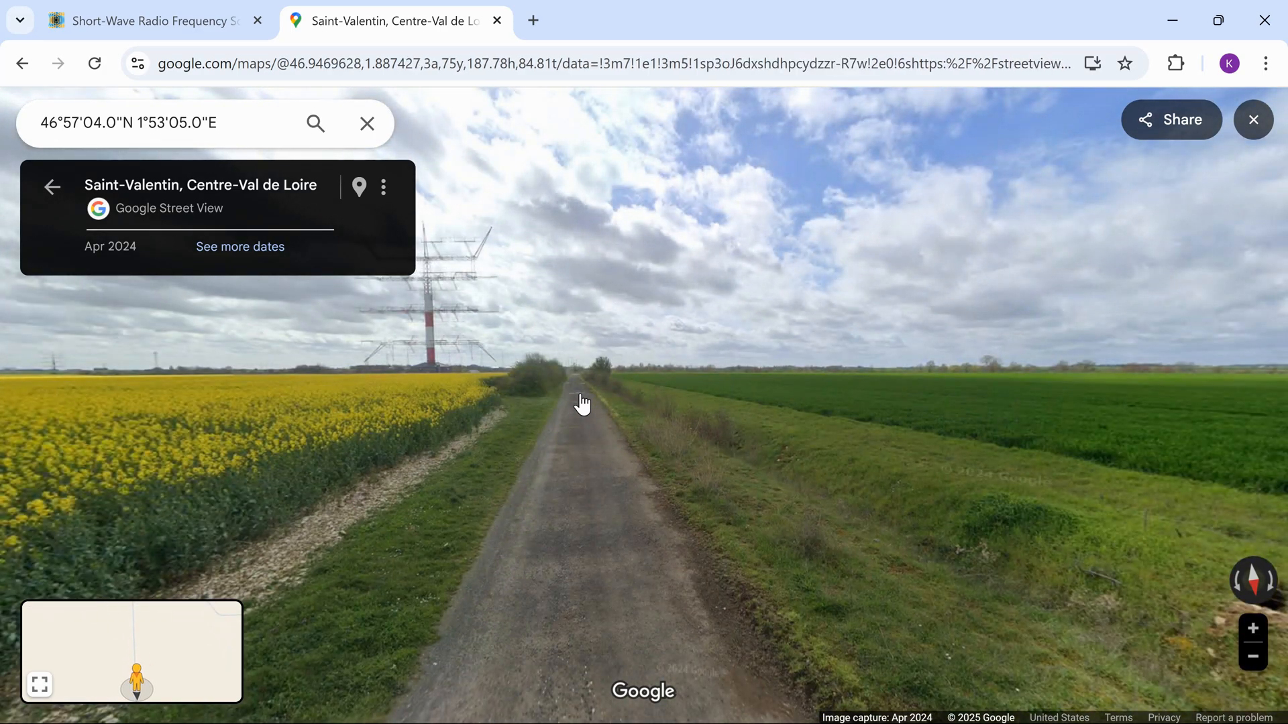
left_click(583, 404)
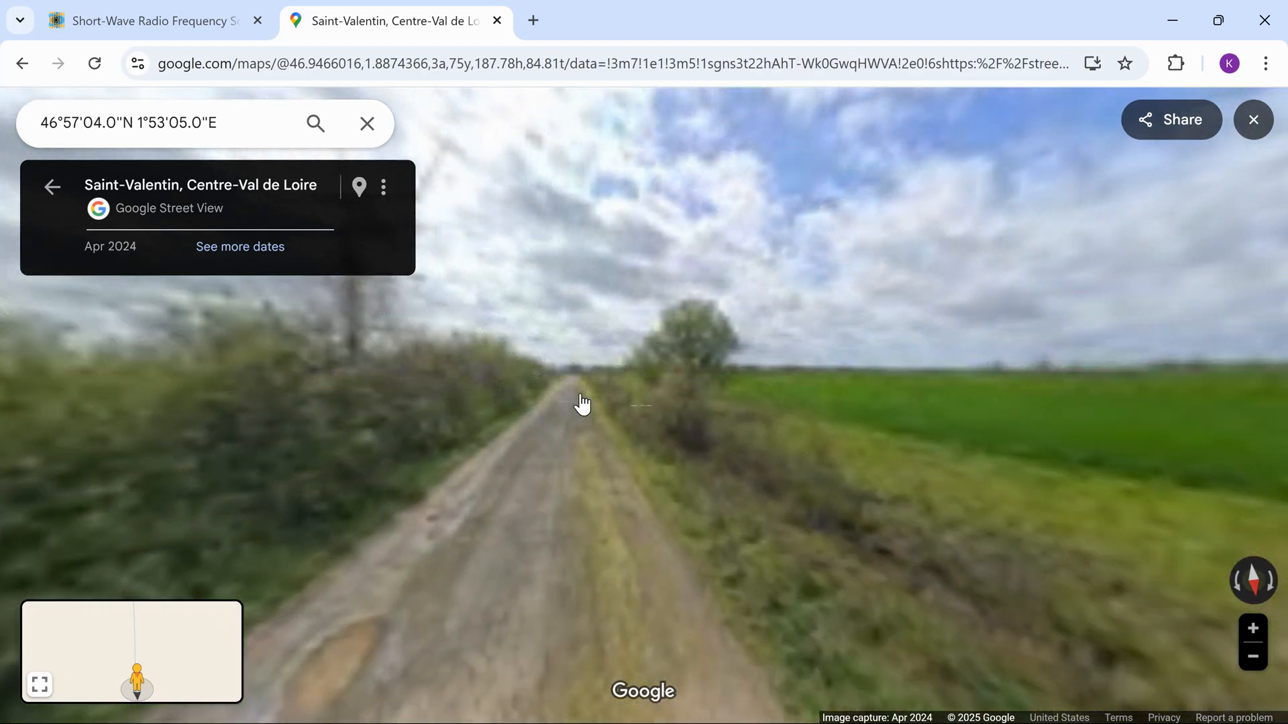
left_click(582, 403)
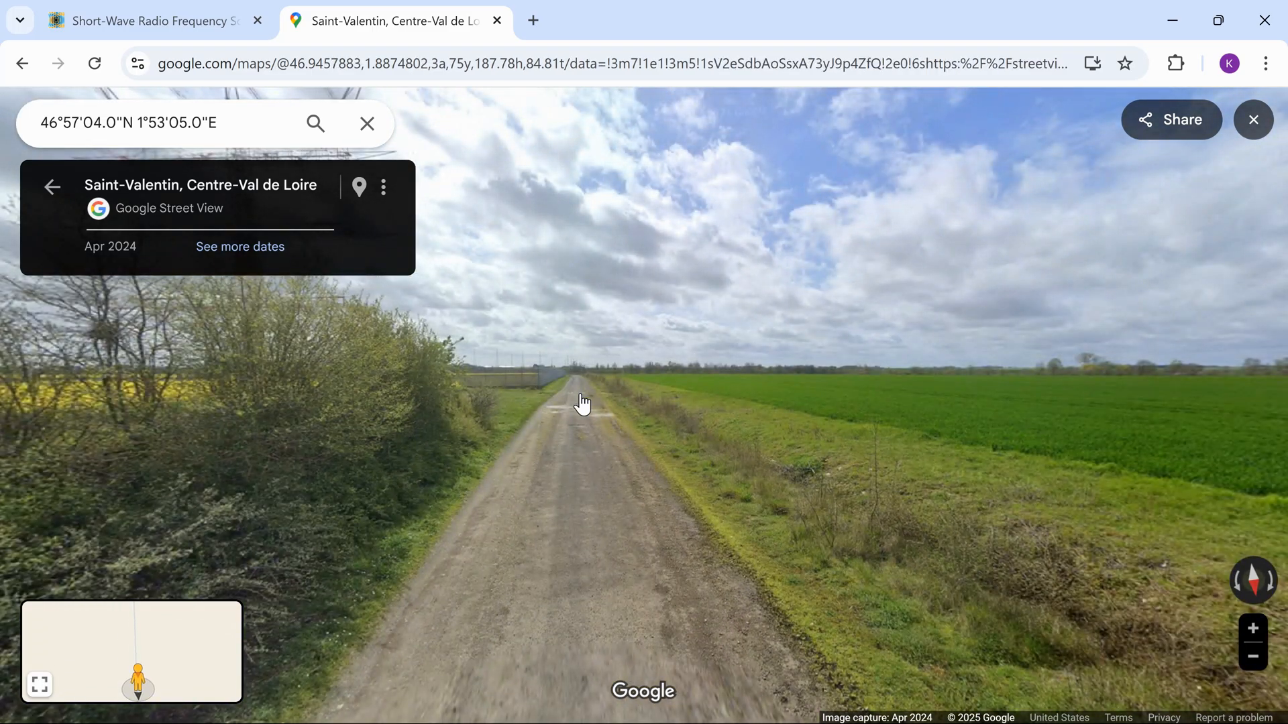
left_click(581, 401)
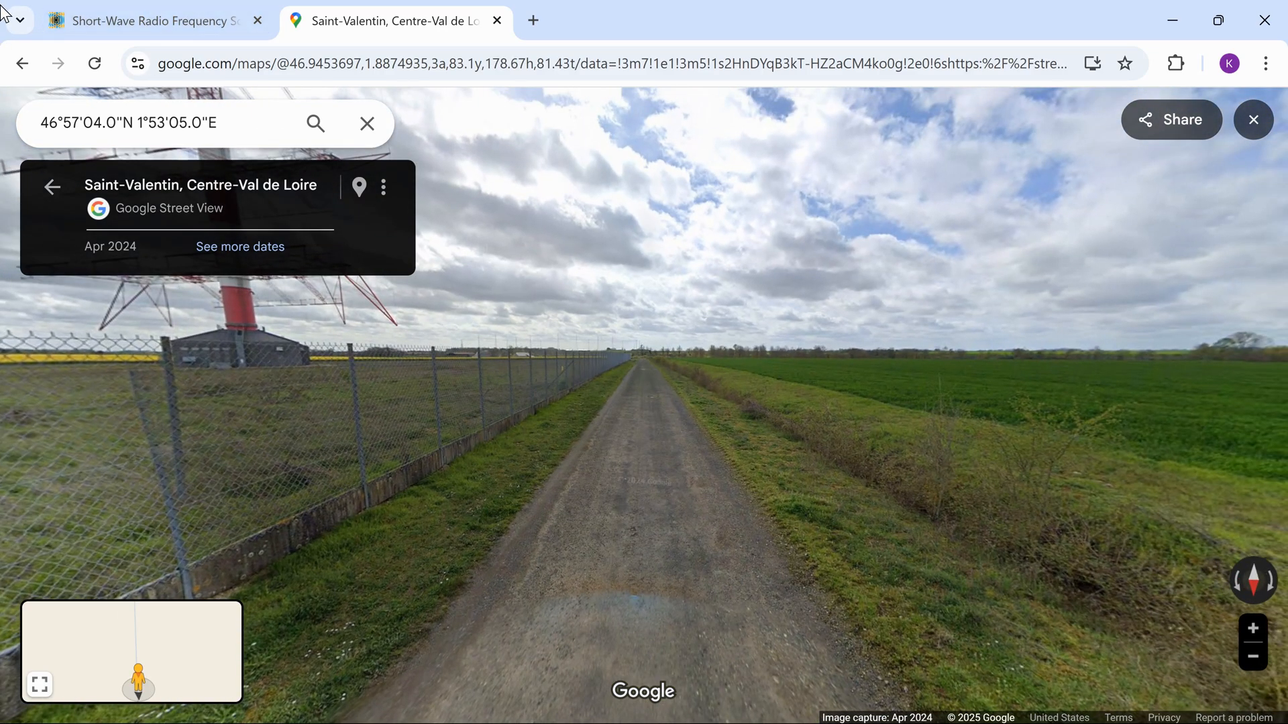
left_click(147, 20)
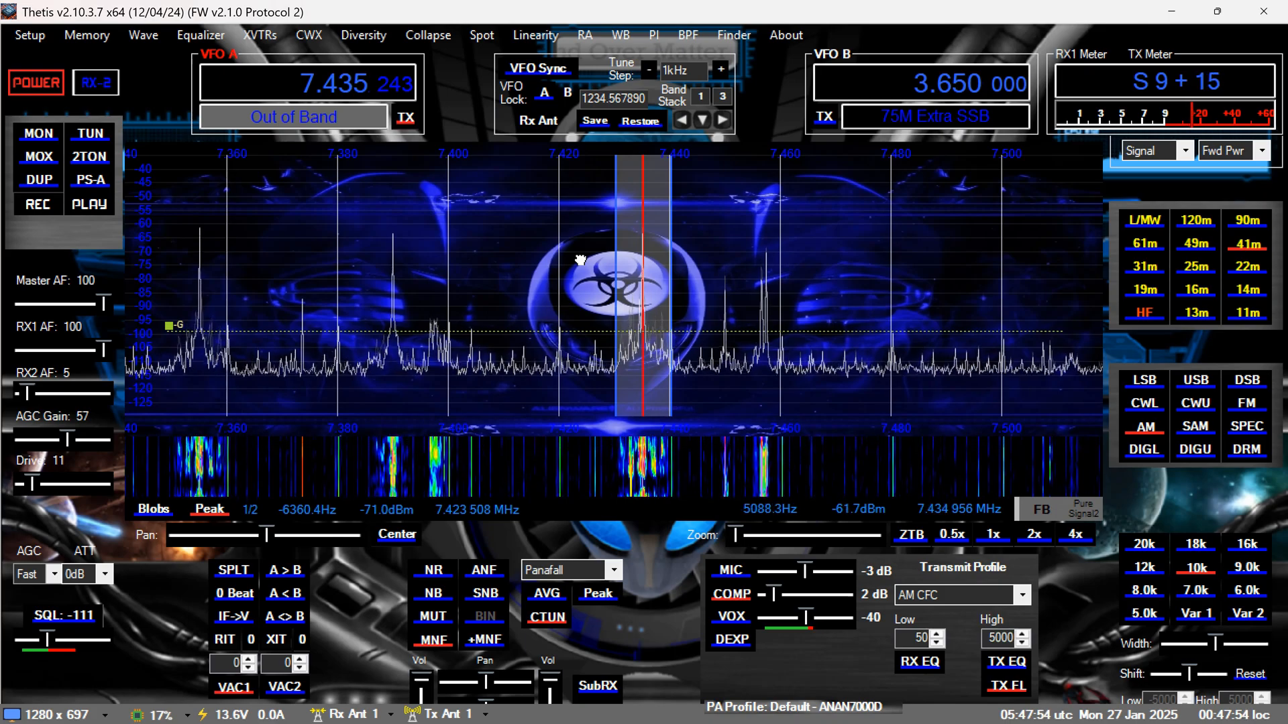
Step up through the 25m, 22m, 19m, 16m and 13m bands, ending on 11m at 27.295 MHz AM
left_click(1142, 267)
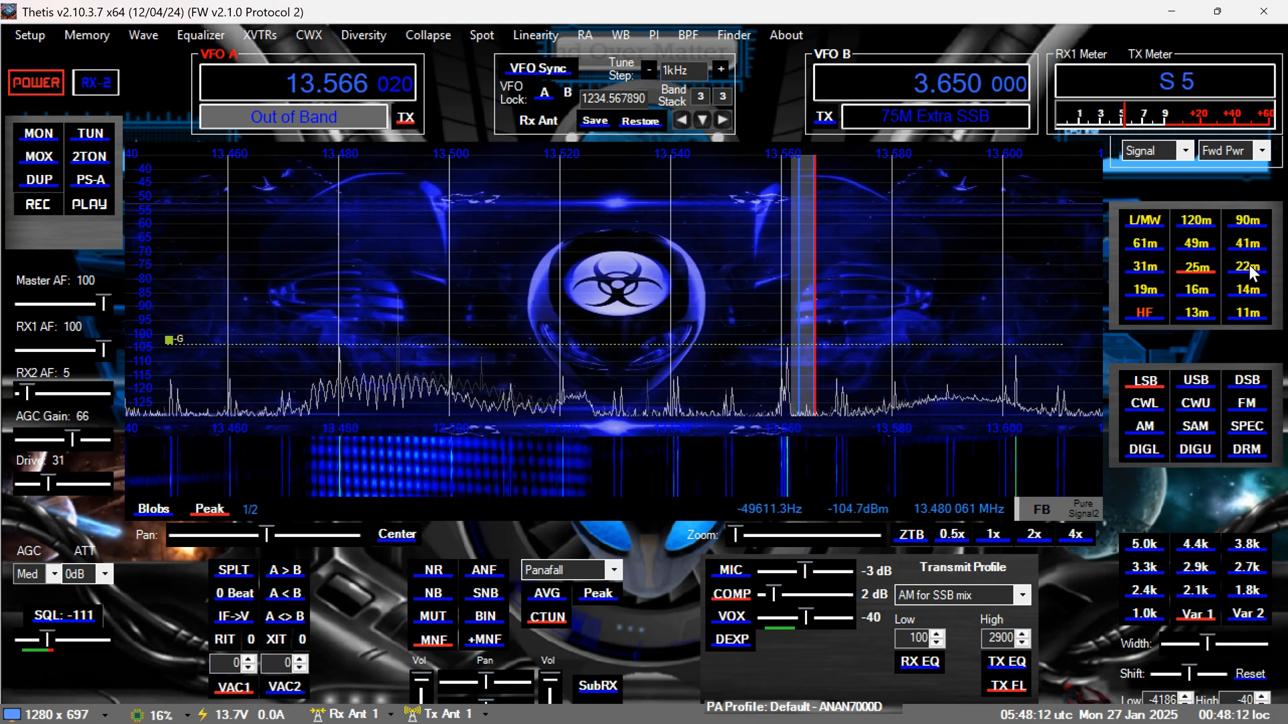
left_click(1245, 266)
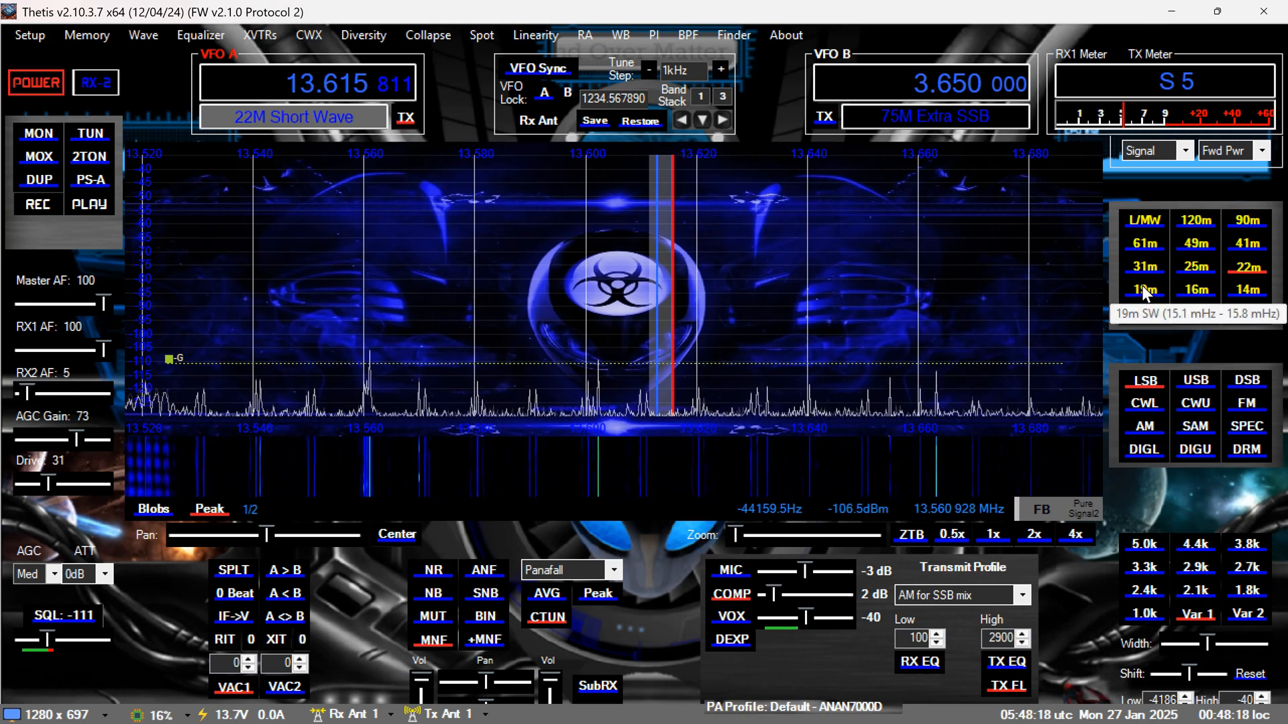
left_click(1195, 290)
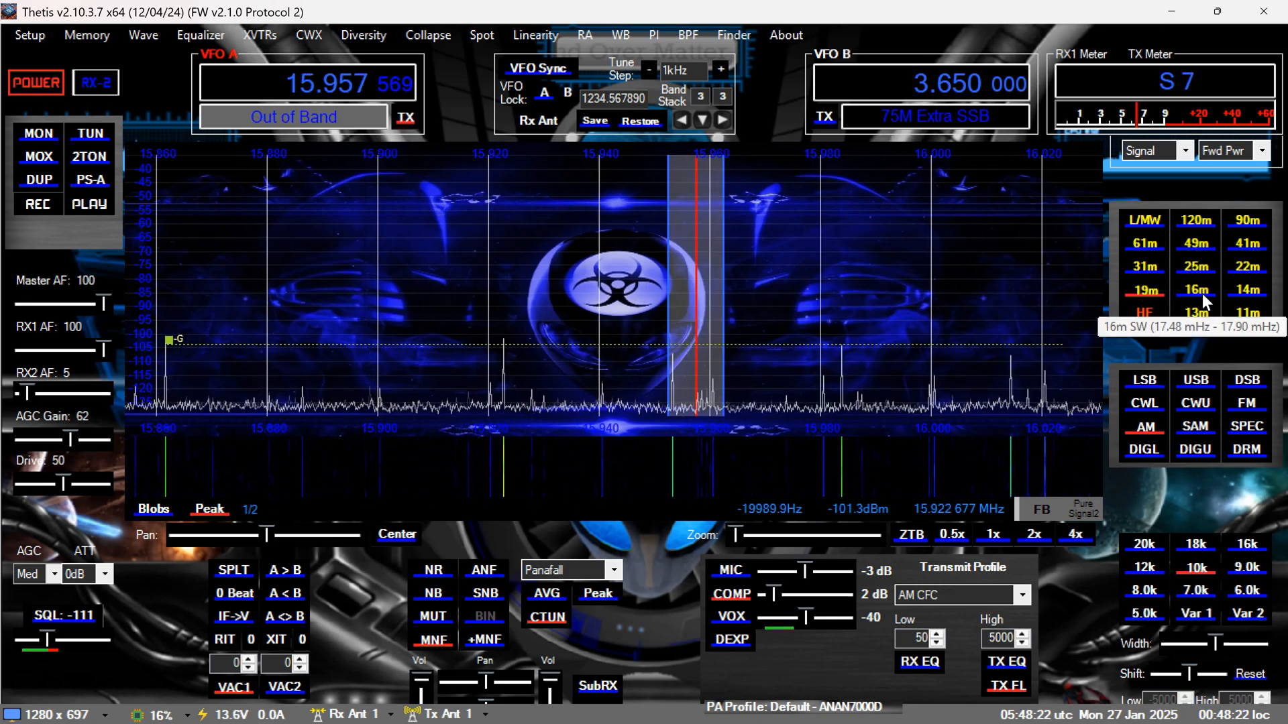
left_click(1196, 289)
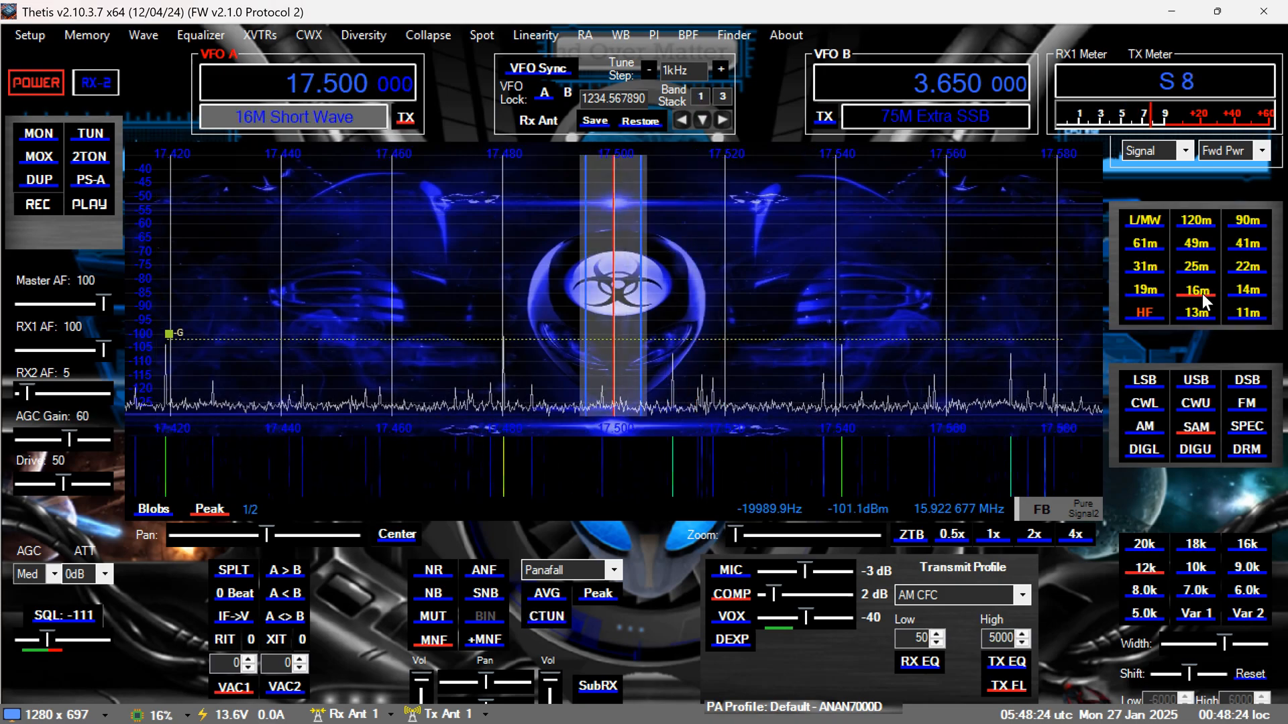
mouse_move(1245, 290)
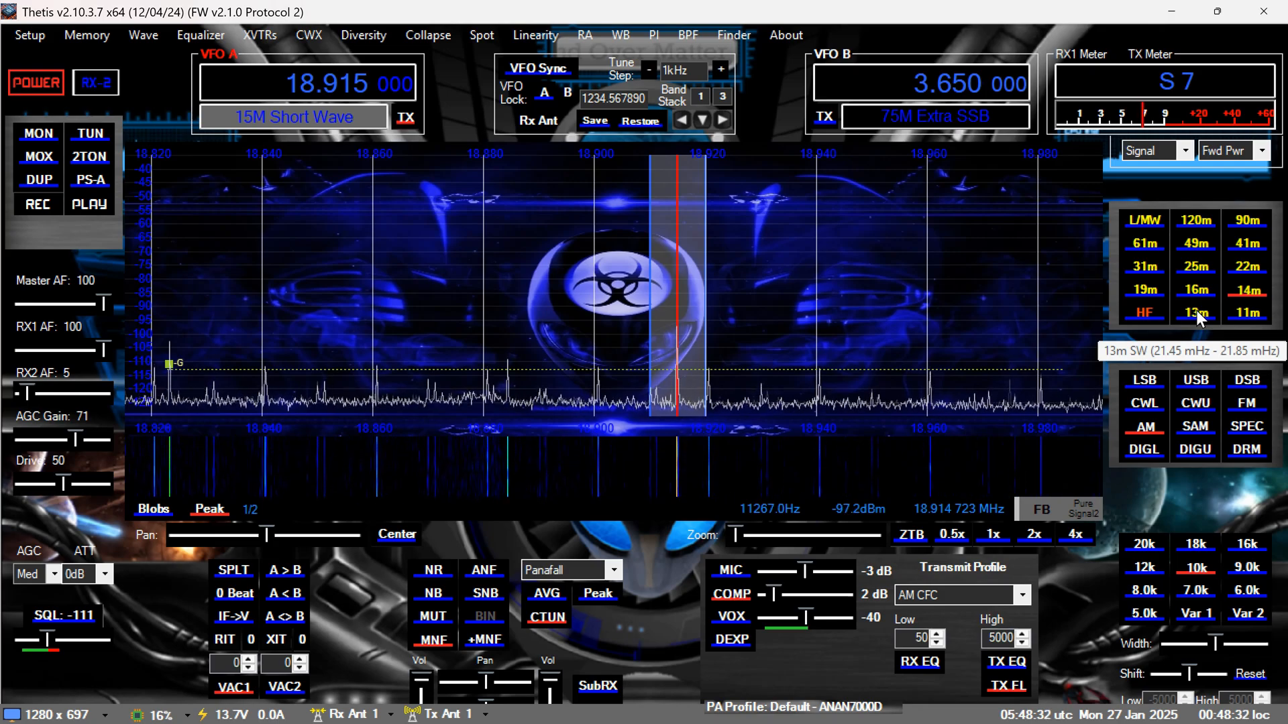
left_click(1195, 312)
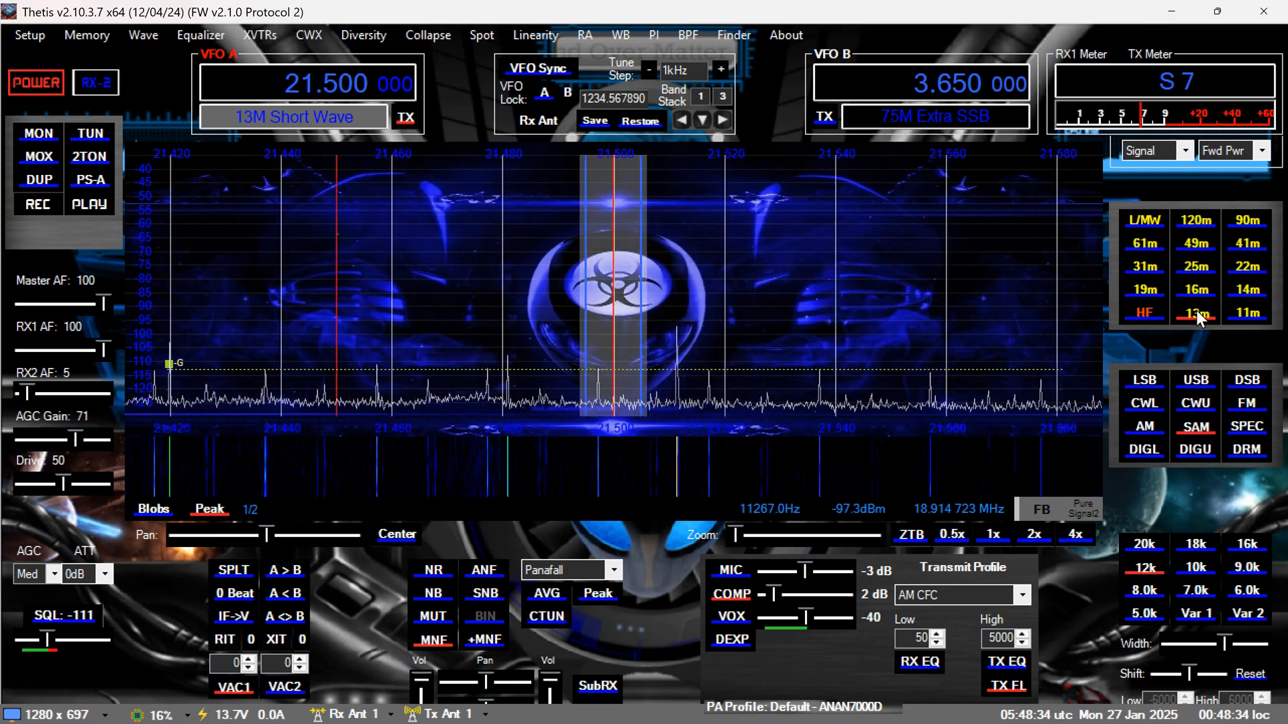
mouse_move(1245, 313)
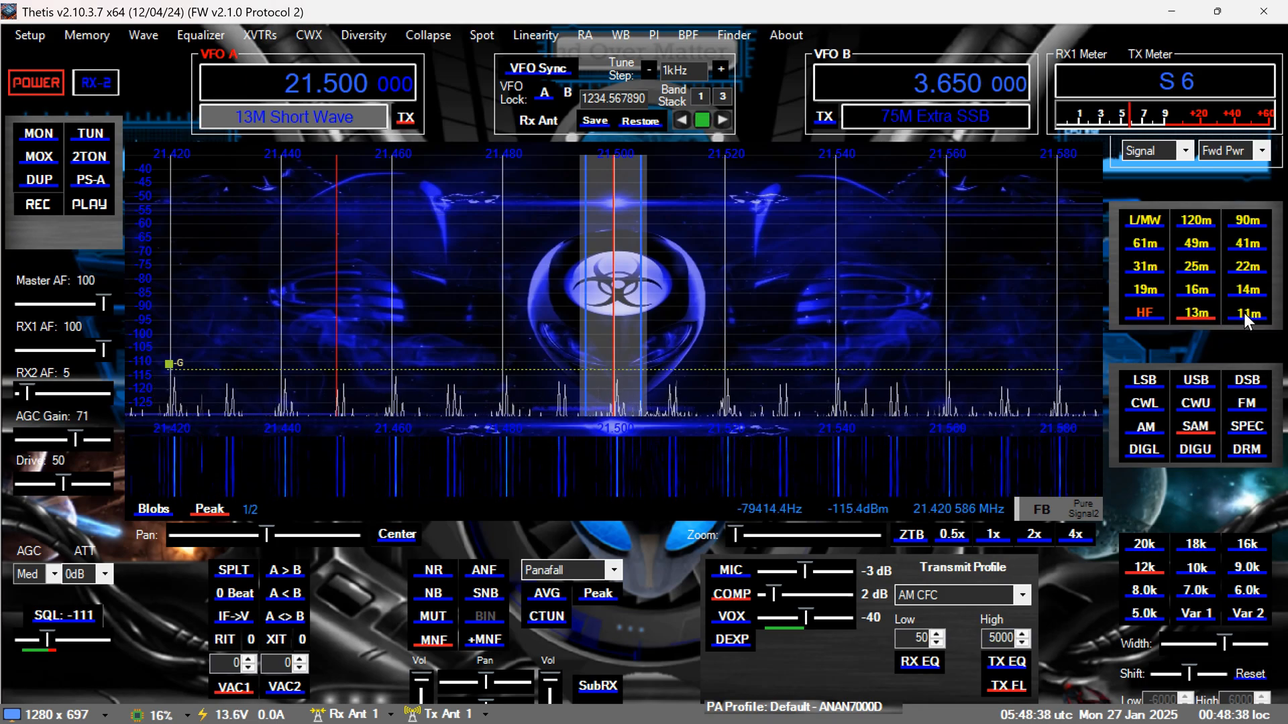
left_click(1247, 313)
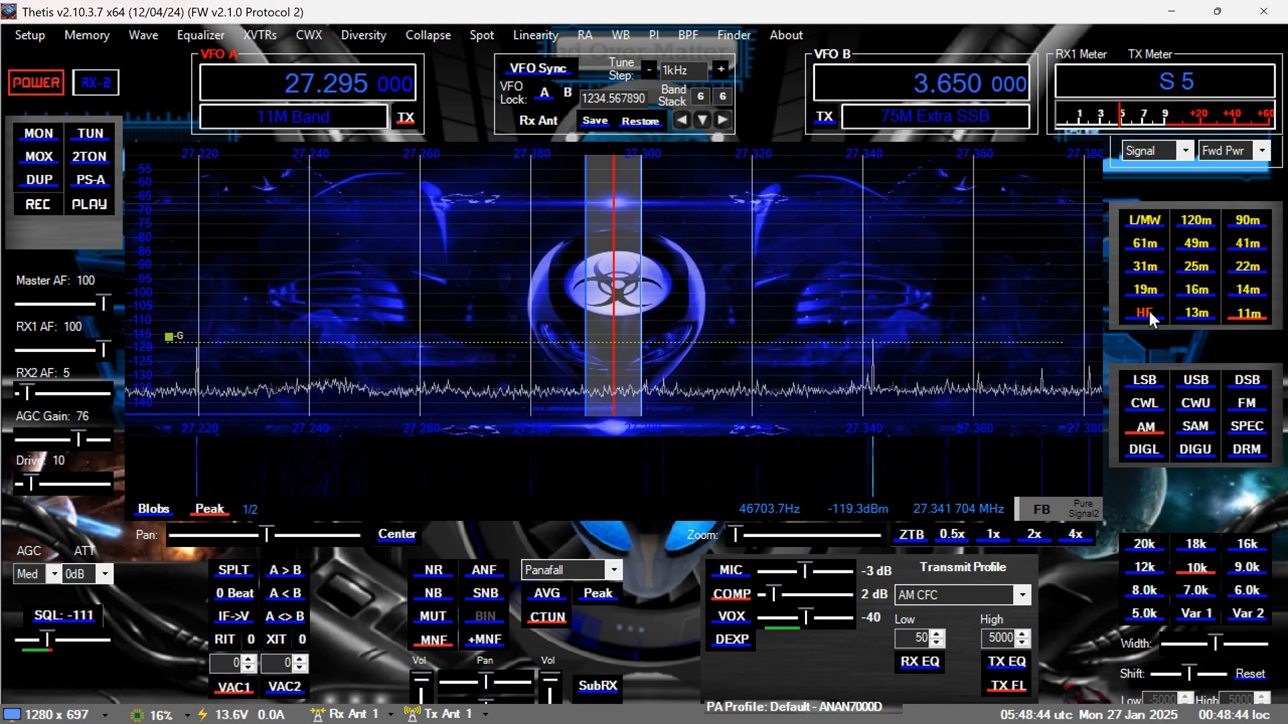
Select the HF ham band set and step through 6m, 10m, 12m and 15m to 17m at 18.115 MHz SSB
left_click(1143, 312)
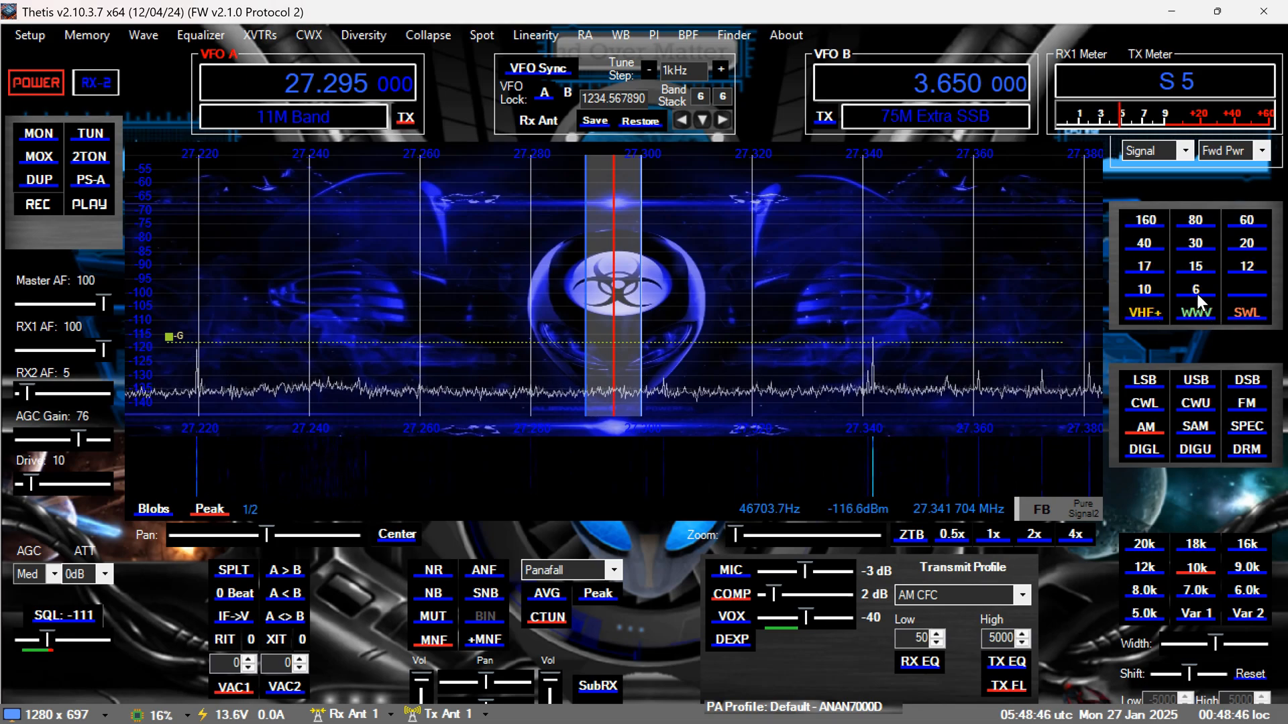
left_click(1195, 290)
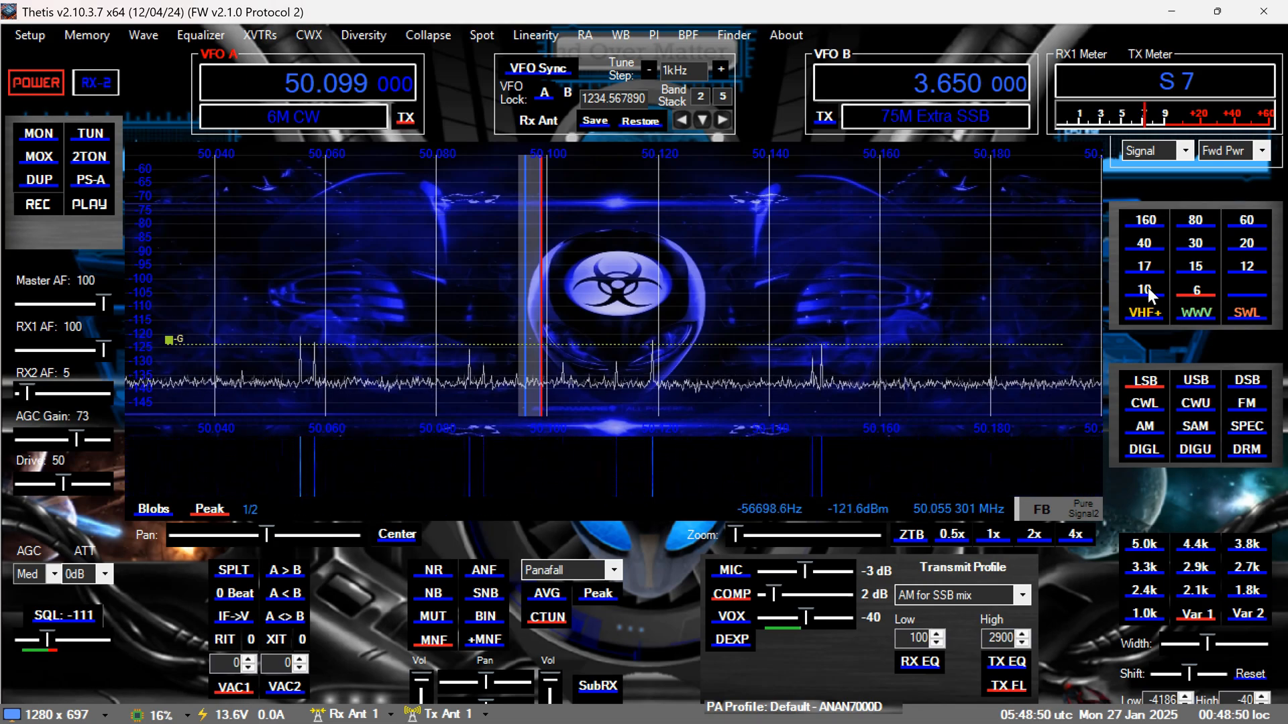
left_click(1143, 288)
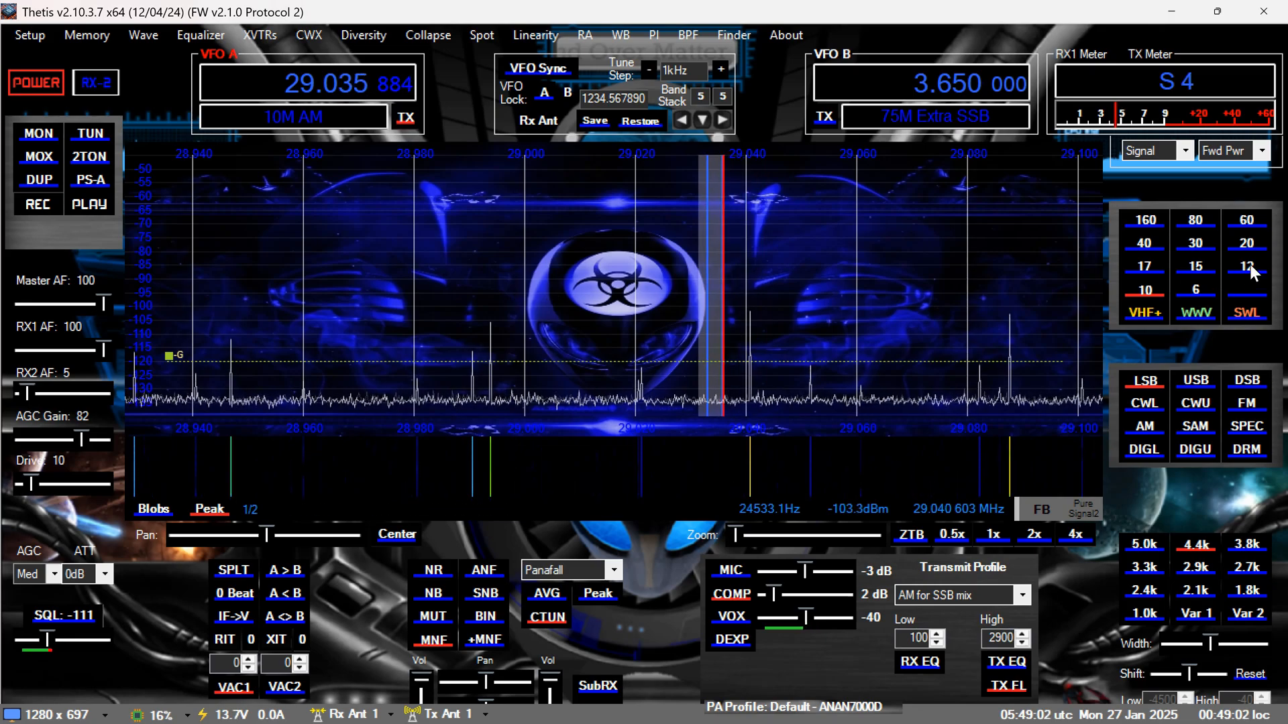
left_click(1246, 265)
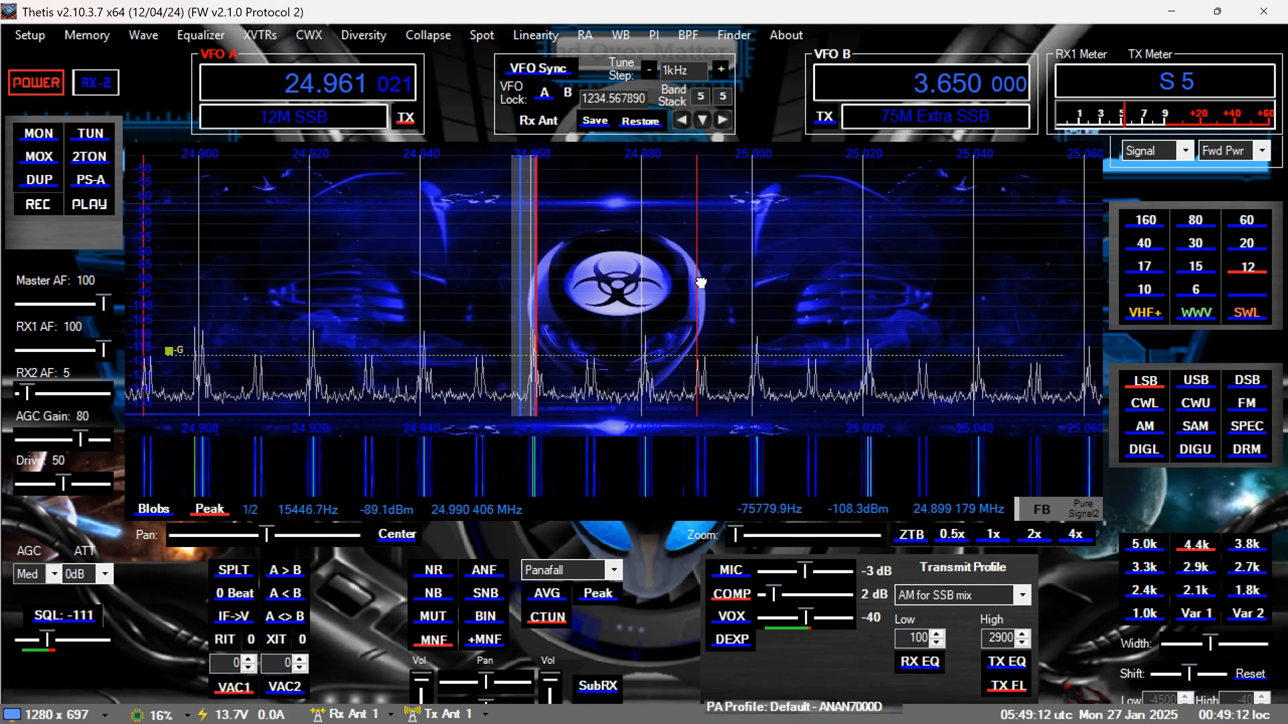
left_click(1194, 266)
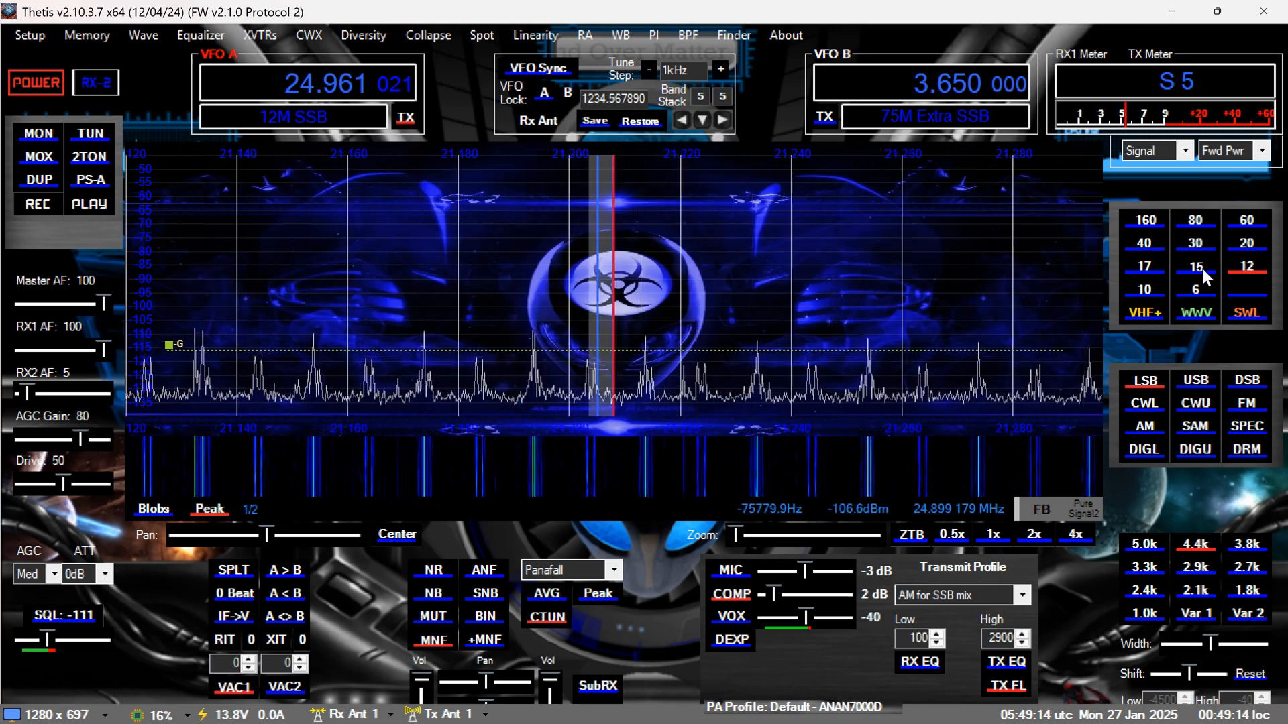
left_click(1195, 266)
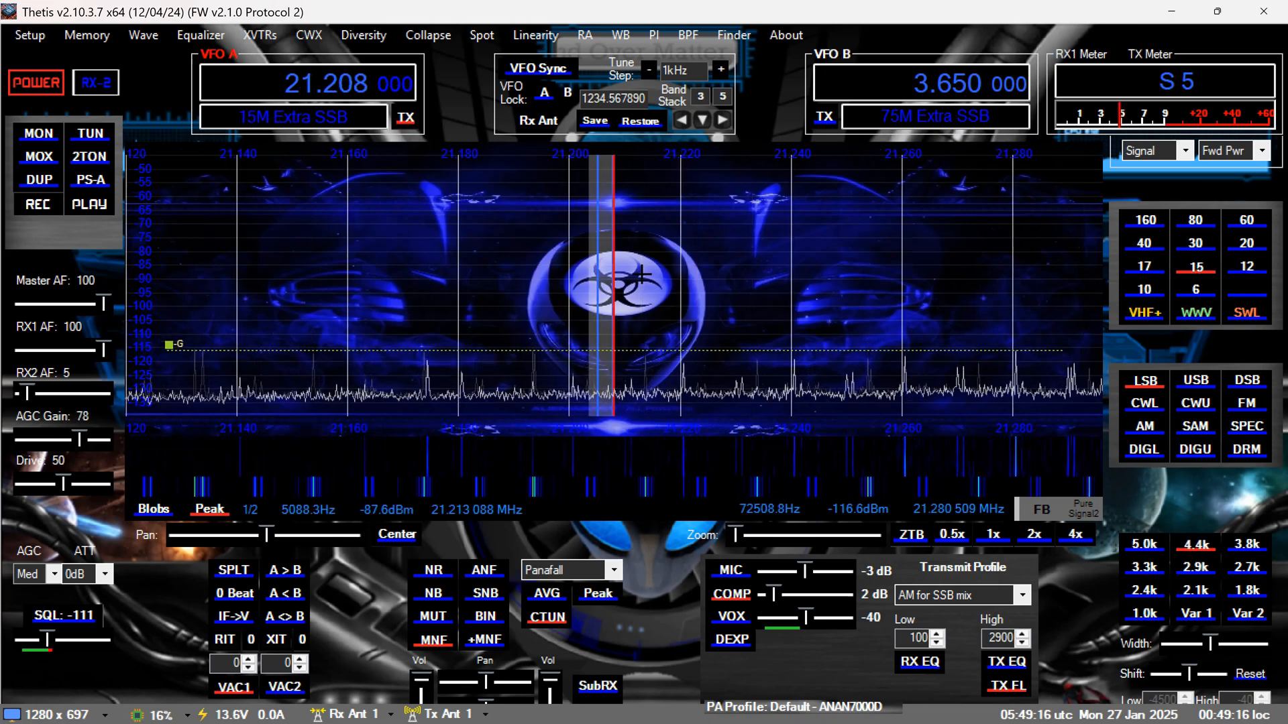
mouse_move(1143, 266)
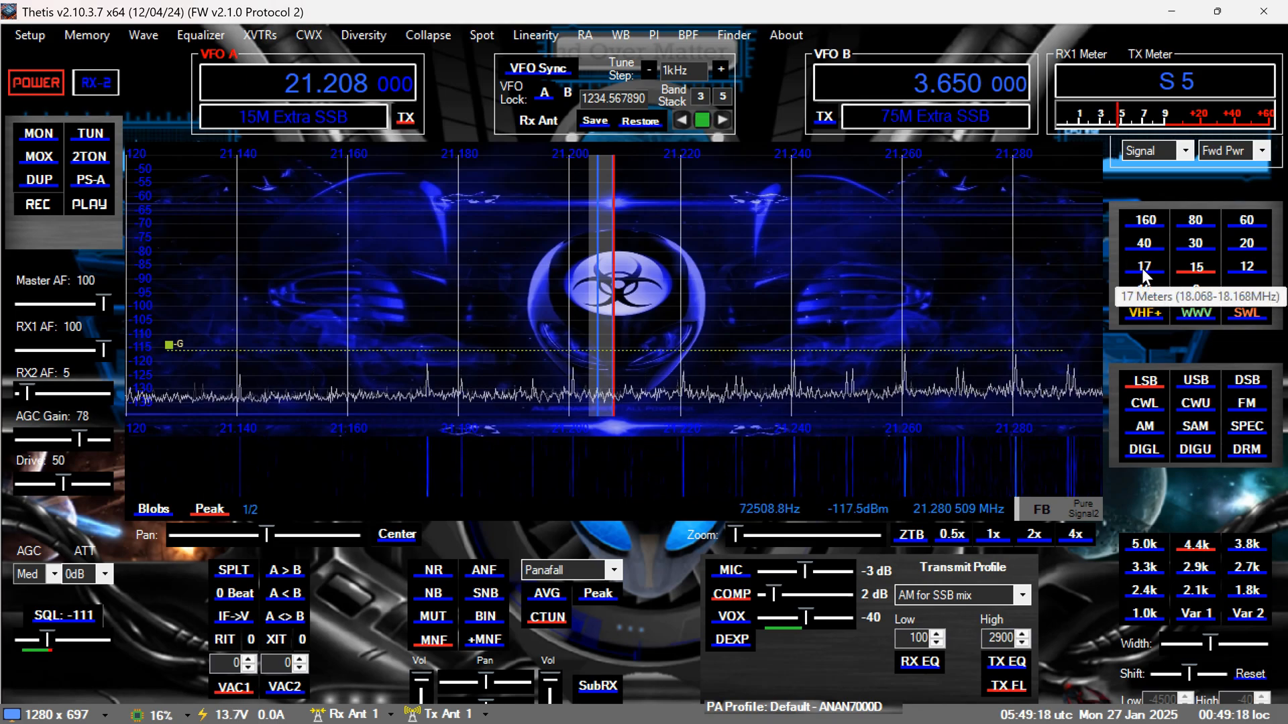
left_click(1143, 266)
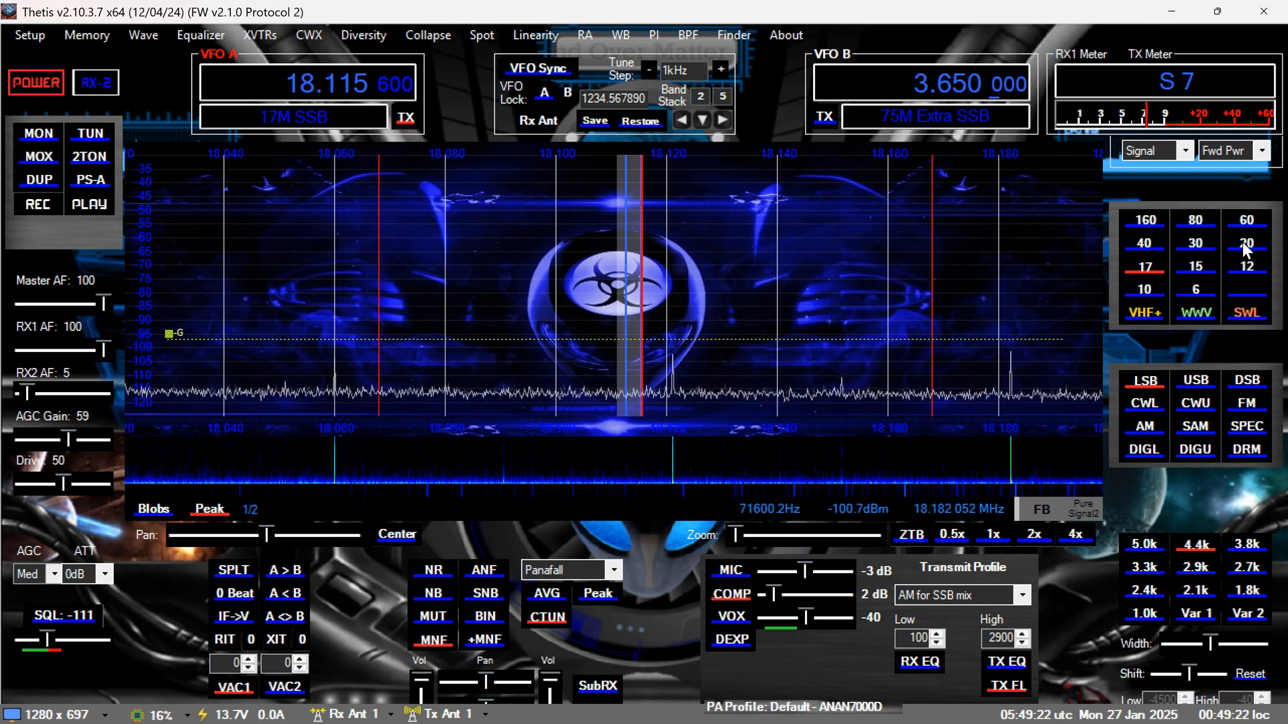
mouse_move(1246, 243)
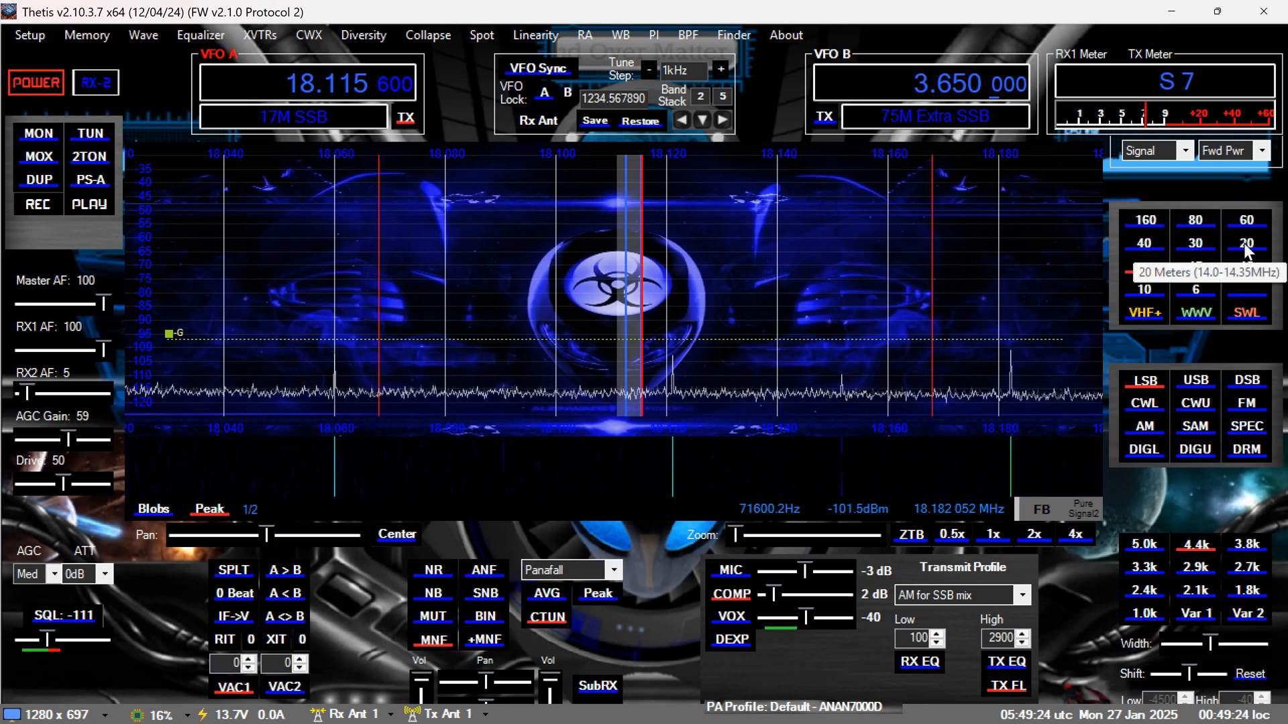
Tune 20m, 30m and 40m with the 2.9k filter, then land on 60m Channel 1 at 5.330 MHz
left_click(1246, 241)
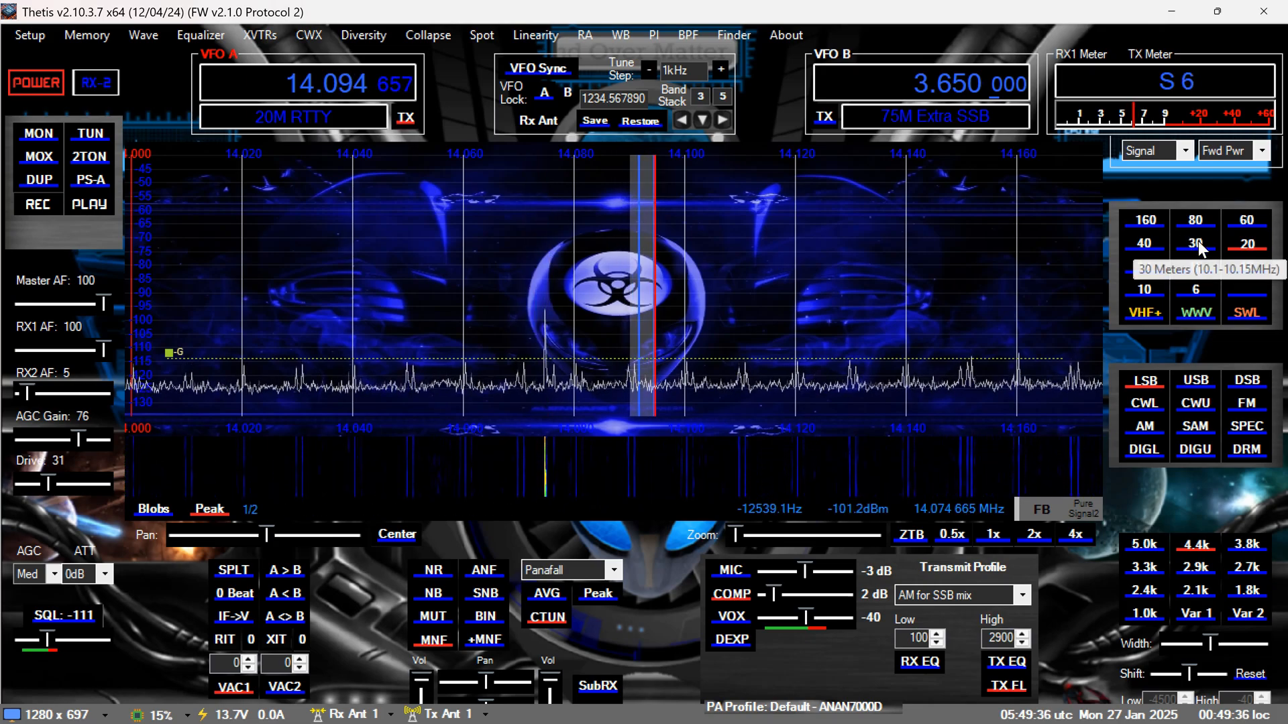
left_click(1194, 243)
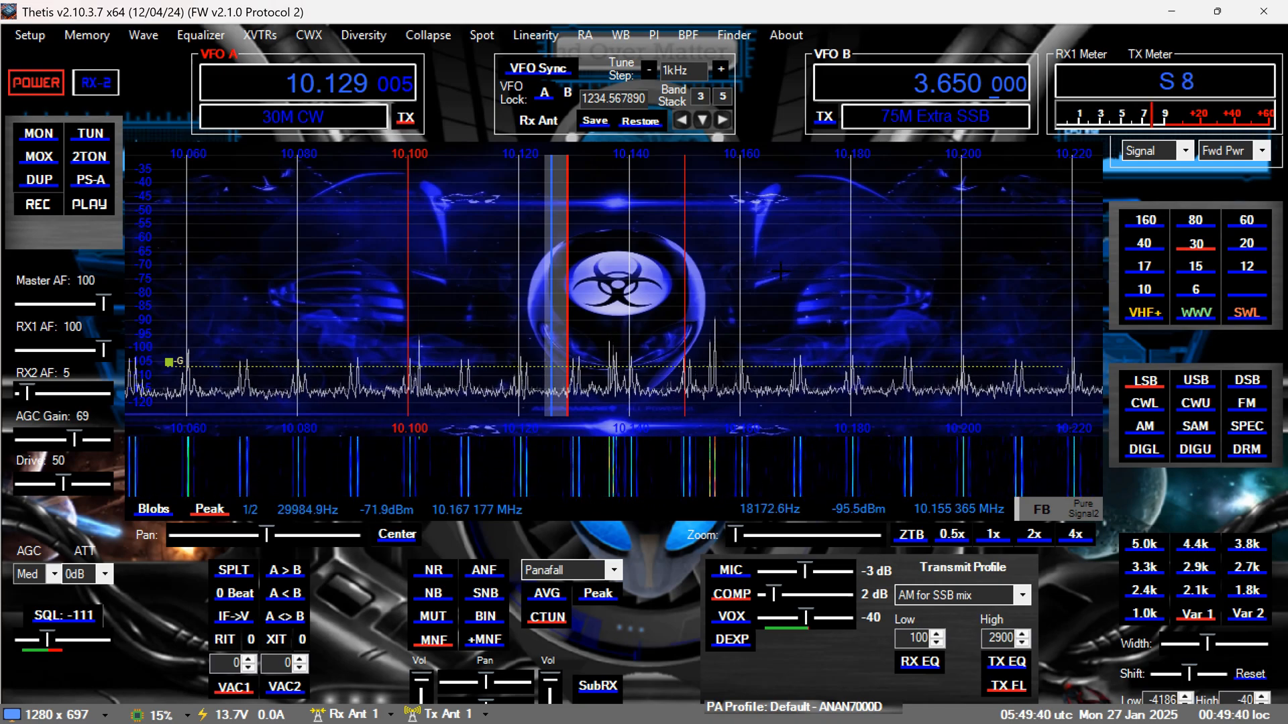
left_click(1143, 243)
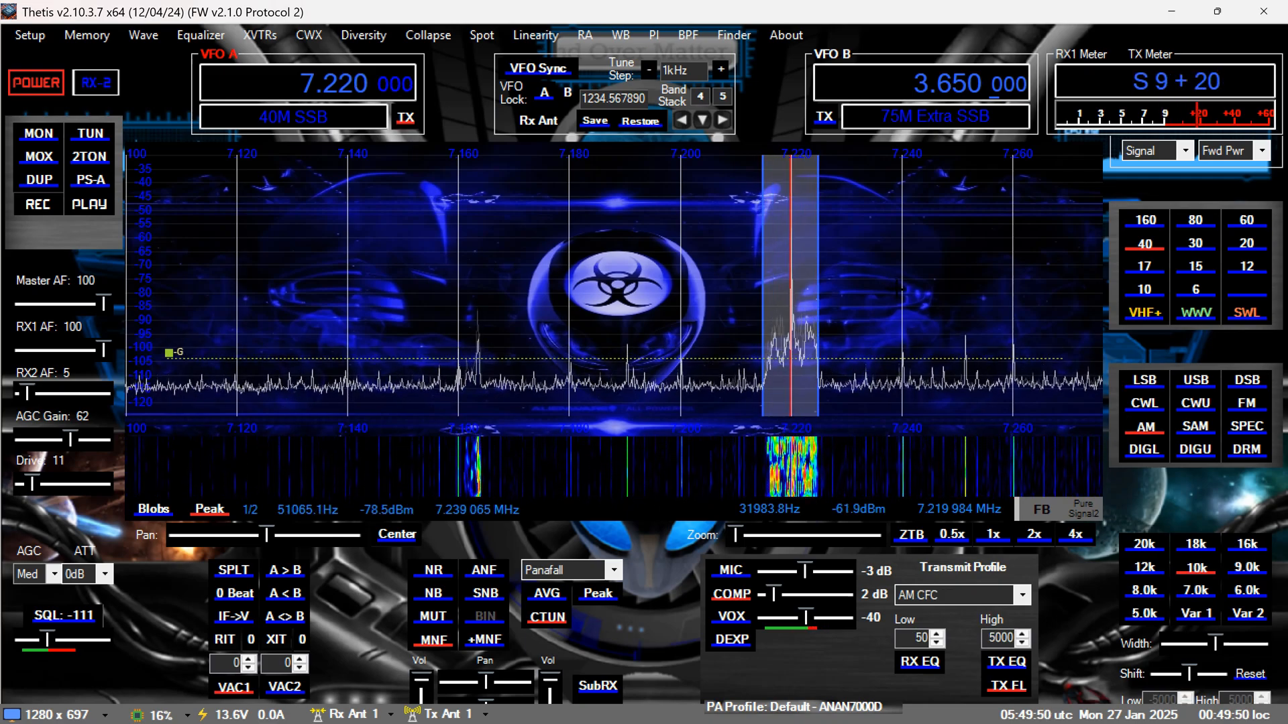
left_click(701, 119)
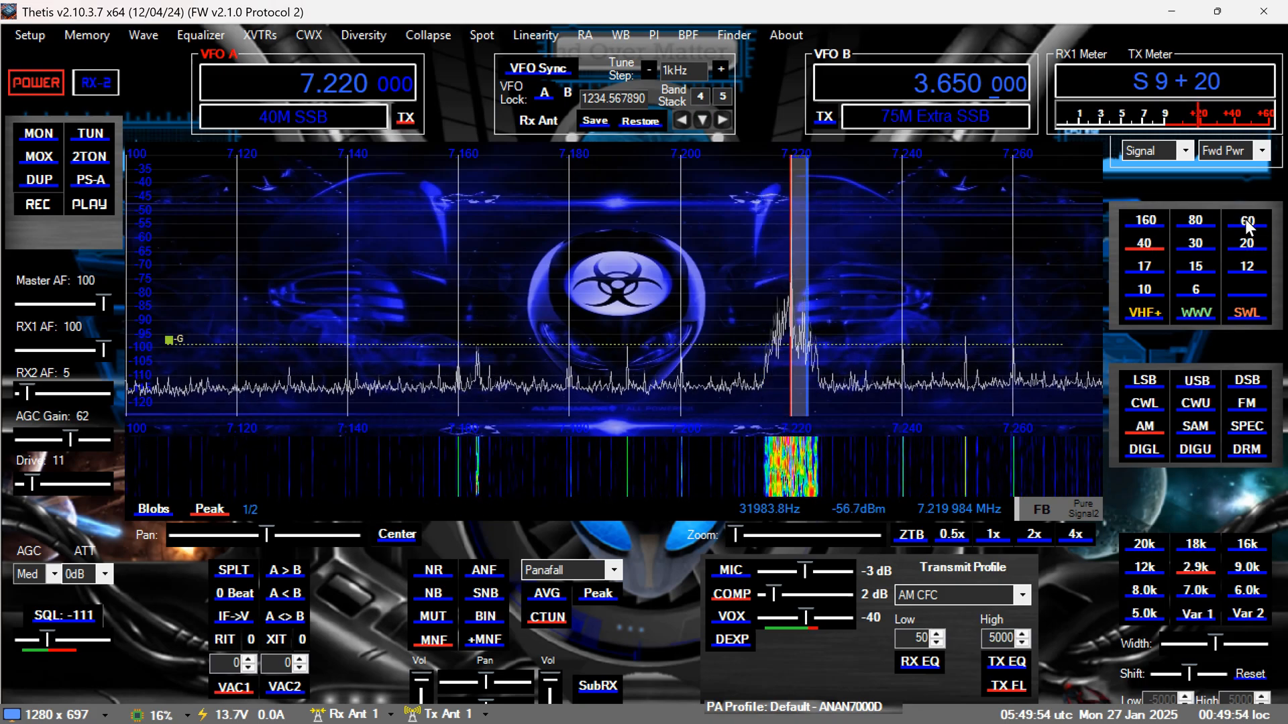
left_click(1245, 219)
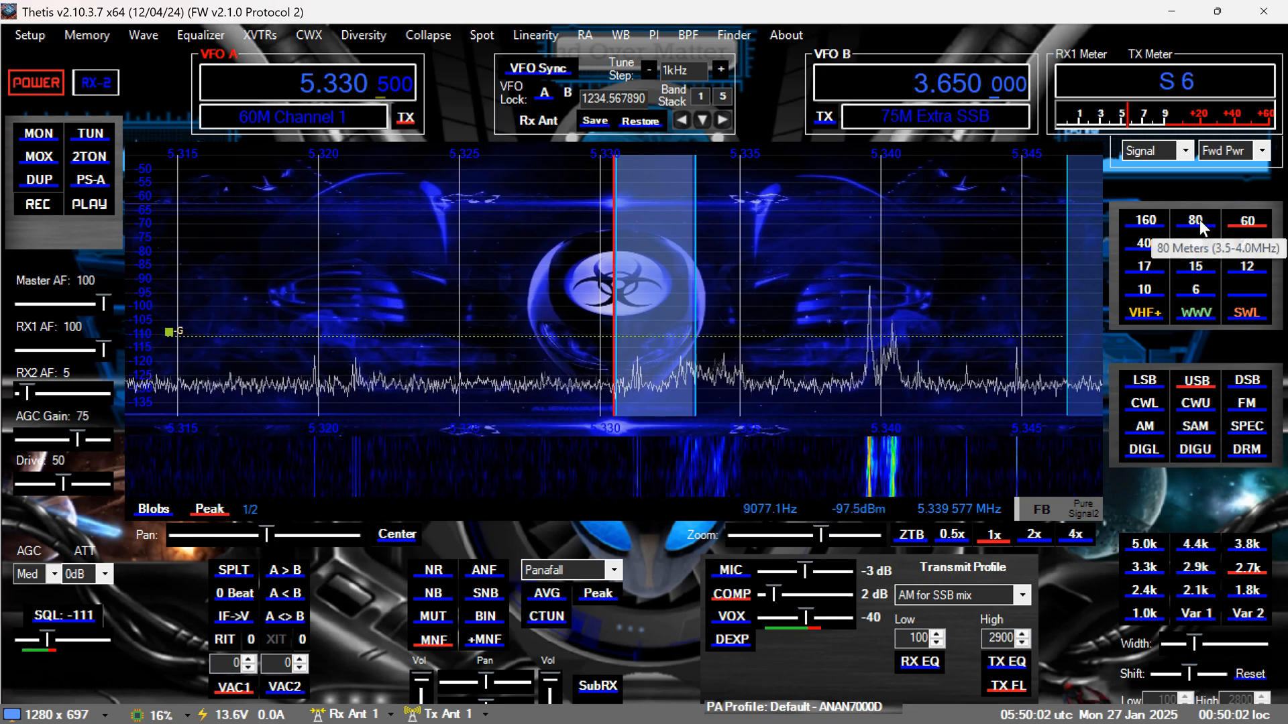
Select the 80m band and tune VFO A up to 3.892 MHz in the 75m SSB segment
left_click(1195, 219)
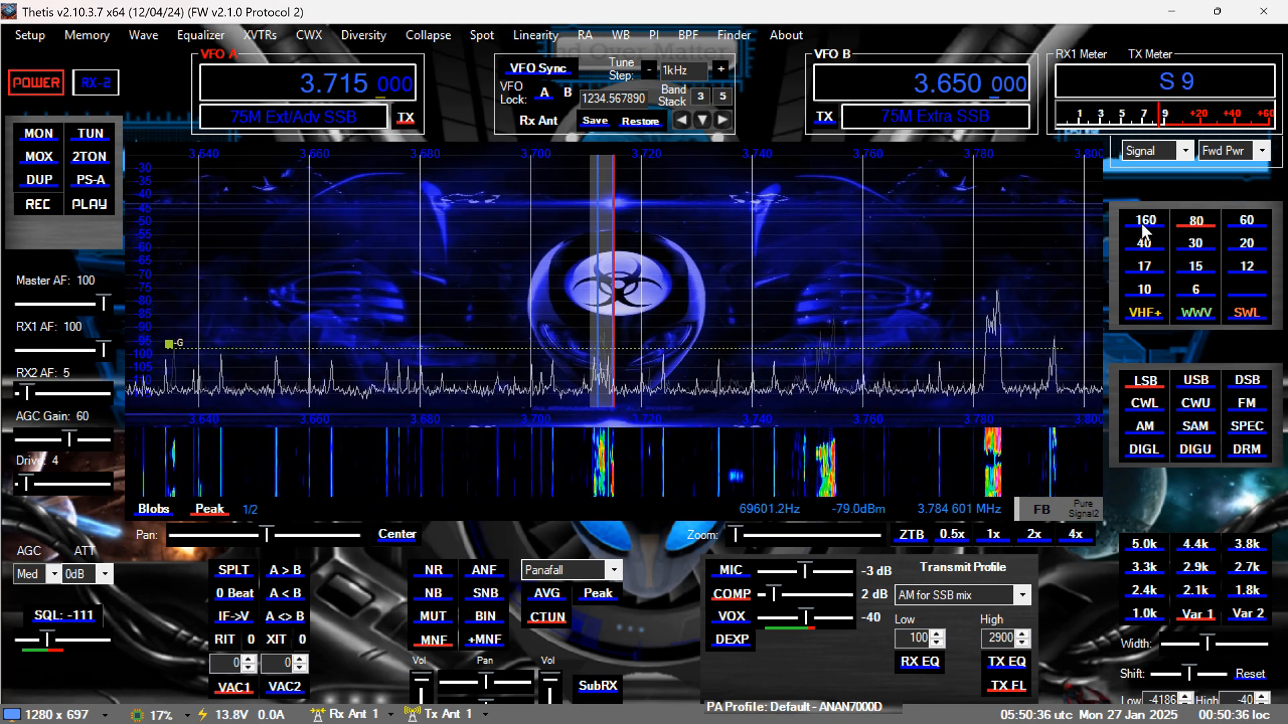
left_click(1143, 220)
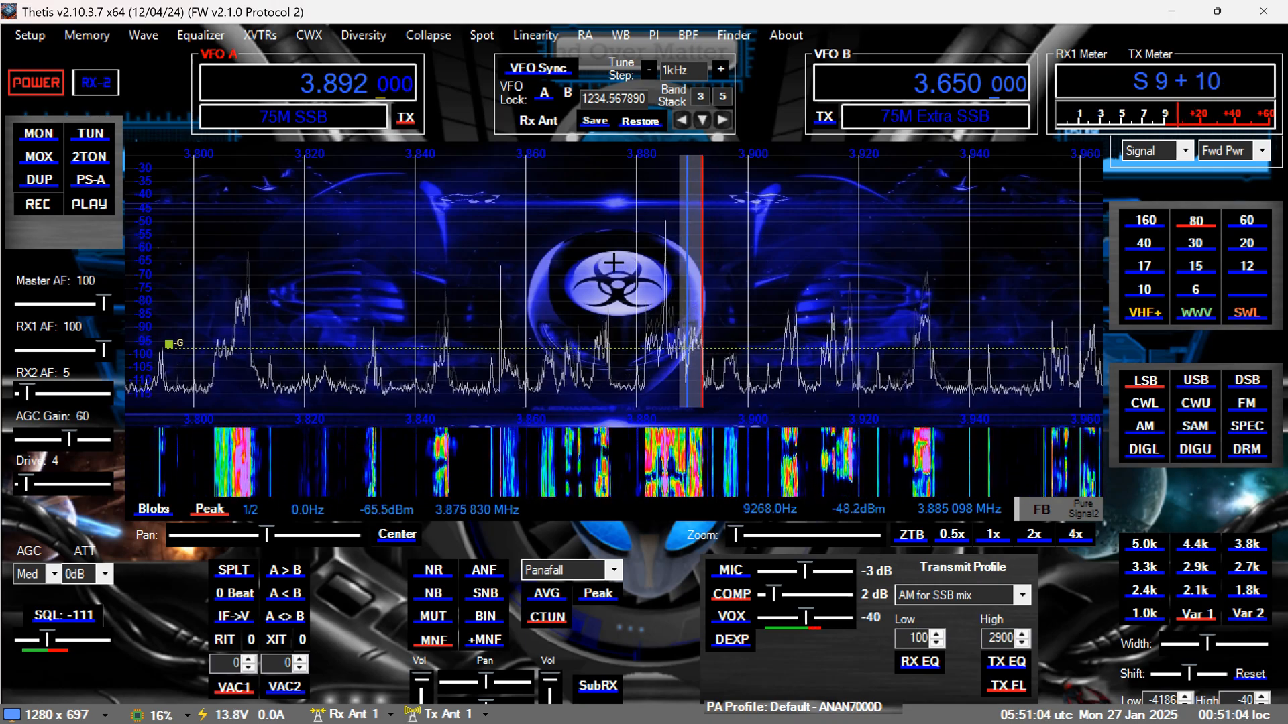
Tune the 3.885 MHz signal, switch to AM demodulation and enable NR2 noise reduction
left_click(647, 287)
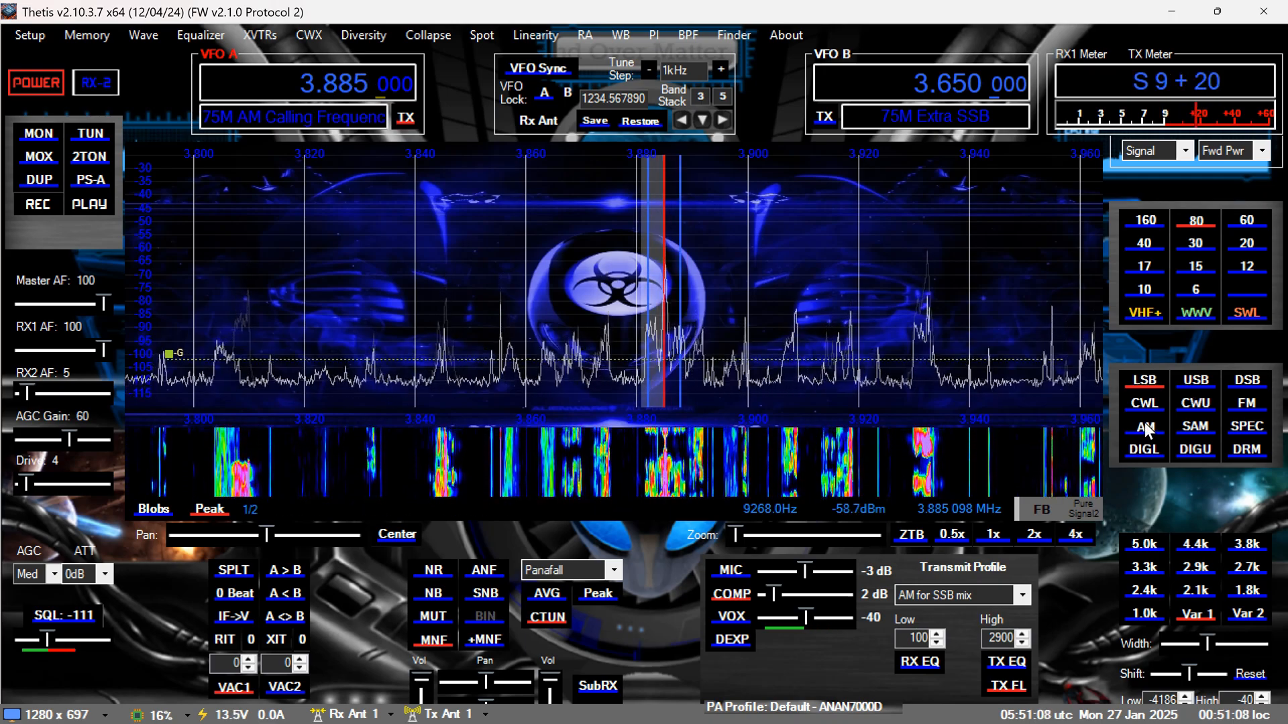
left_click(1143, 426)
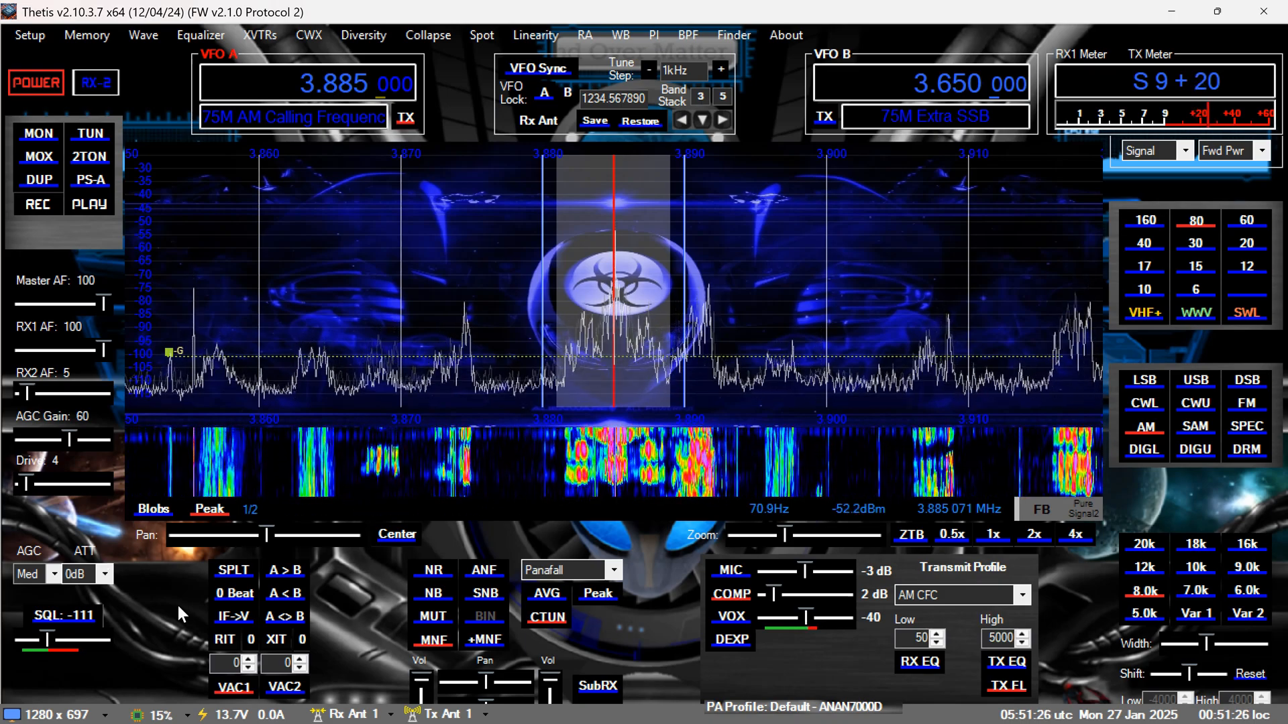
mouse_move(433, 570)
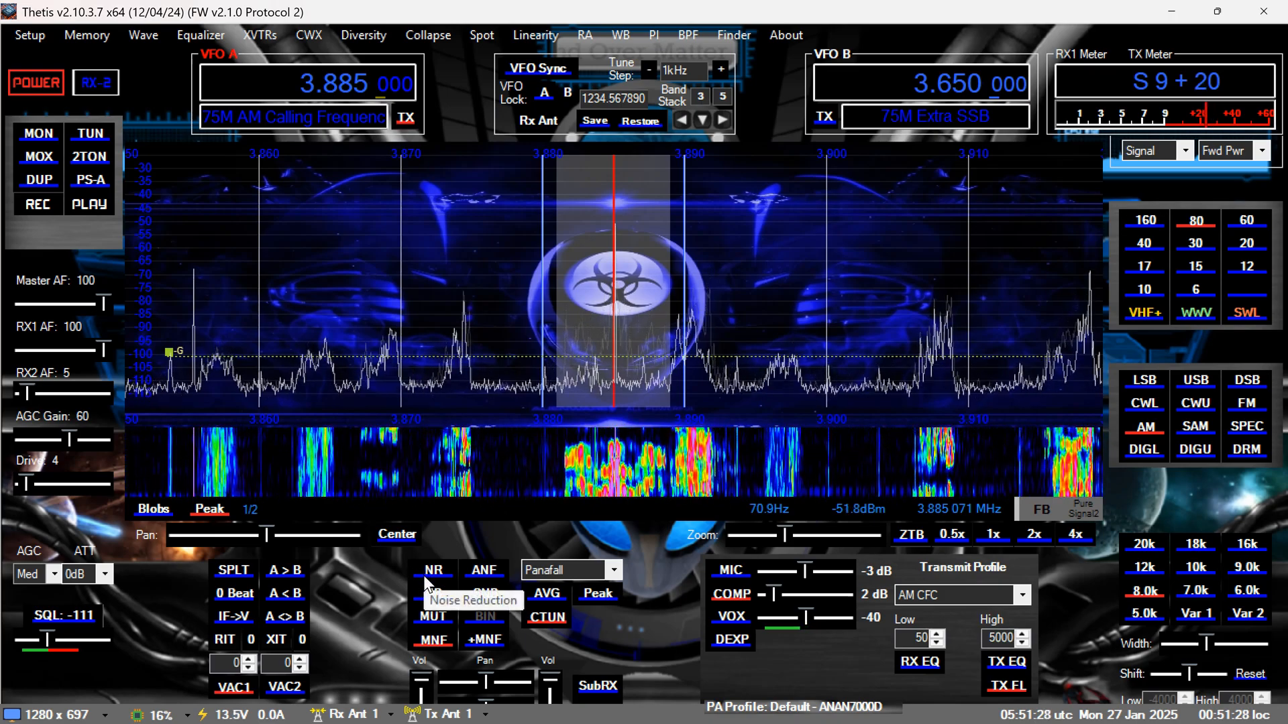
left_click(433, 570)
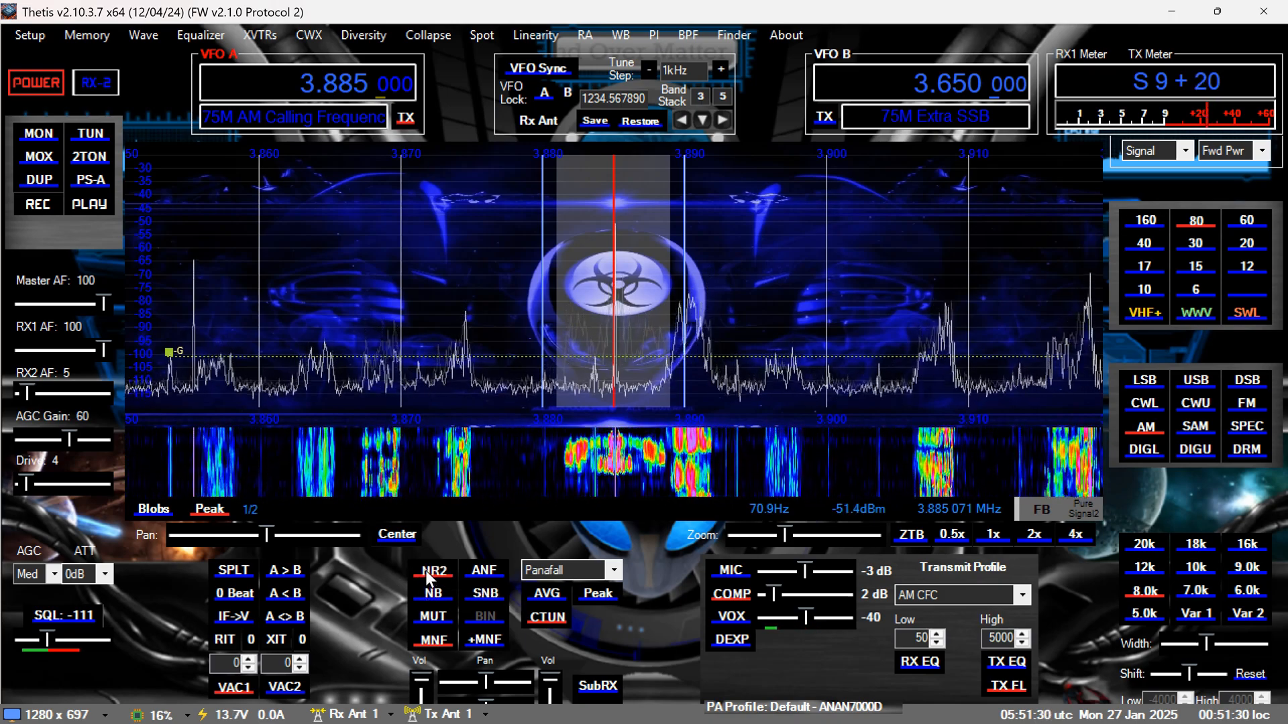